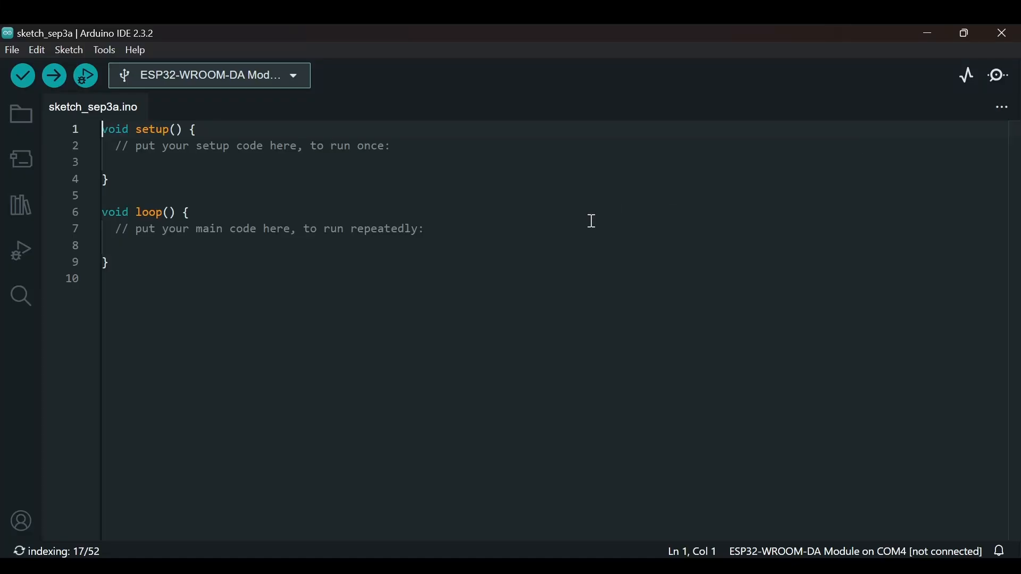
{"action": "mouse_move", "coordinate": [448, 217]}
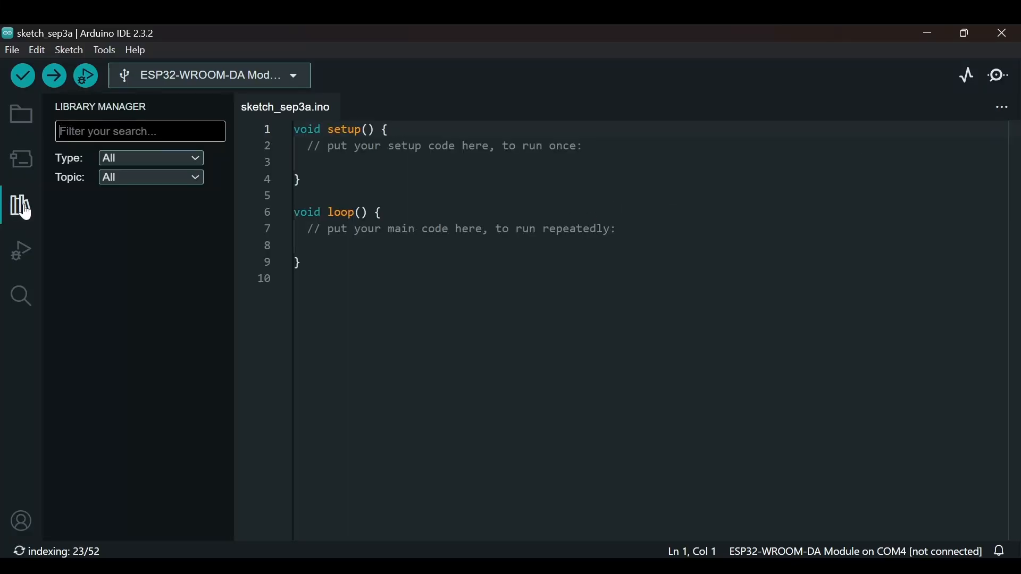
- Search the Library Manager for sMQTTbroker and confirm version 0.1.8 is installed
{"action": "type", "text": "s"}
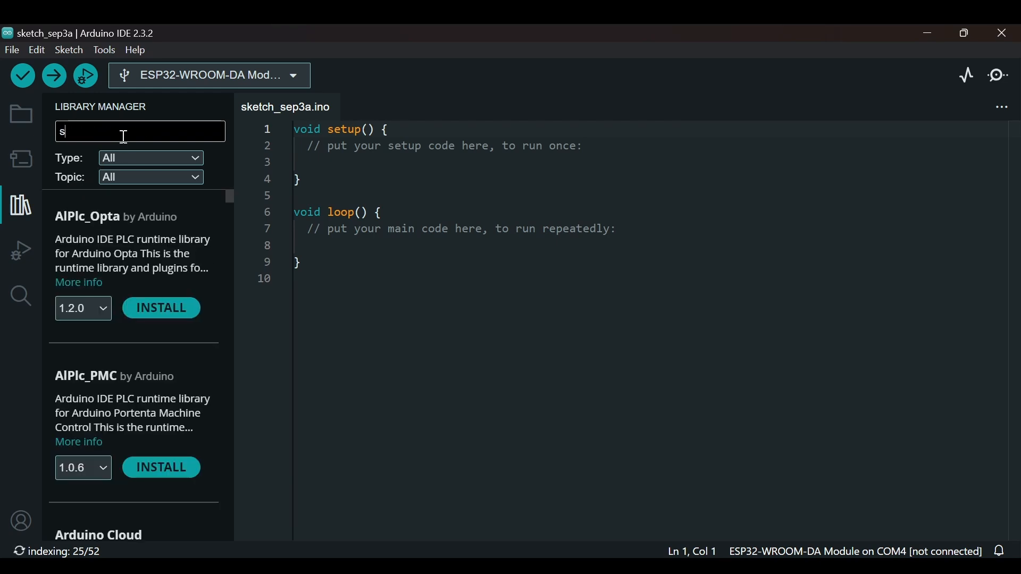
{"action": "type", "text": "MQTTbroker"}
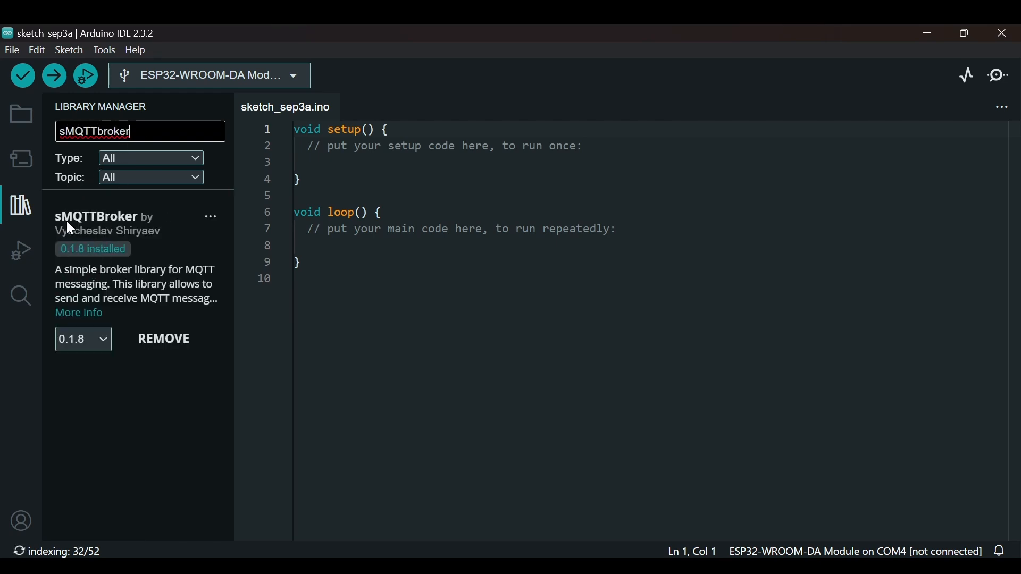
{"action": "left_click", "coordinate": [81, 339]}
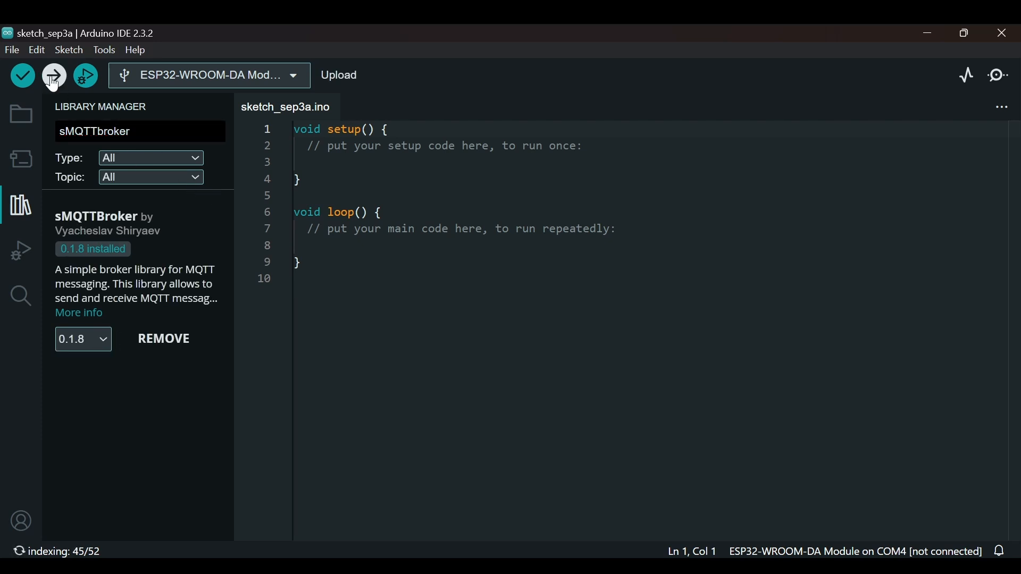
- Browse File > Examples down toward the sMQTTBroker library examples
{"action": "left_click", "coordinate": [11, 49]}
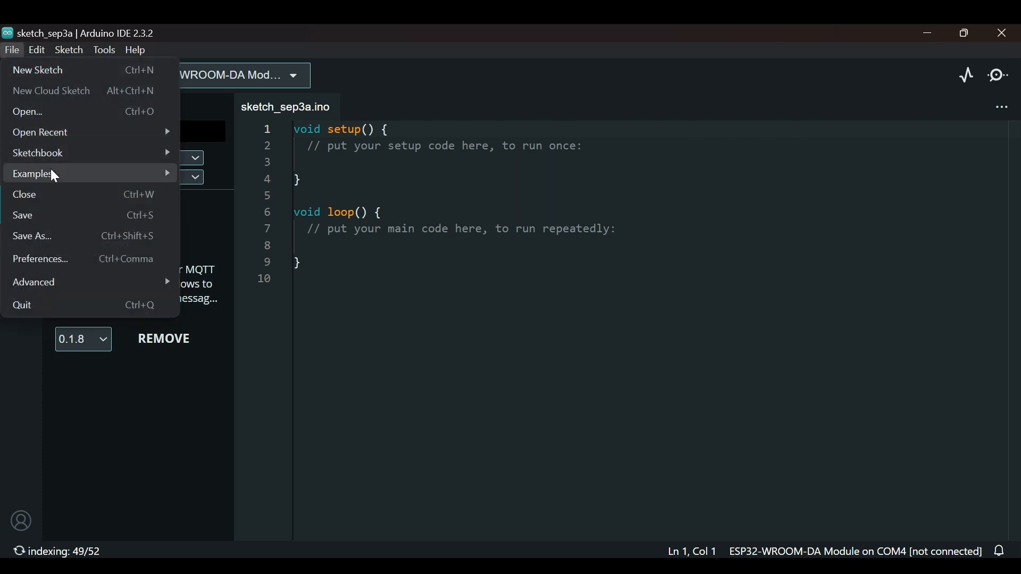
{"action": "left_click", "coordinate": [32, 173]}
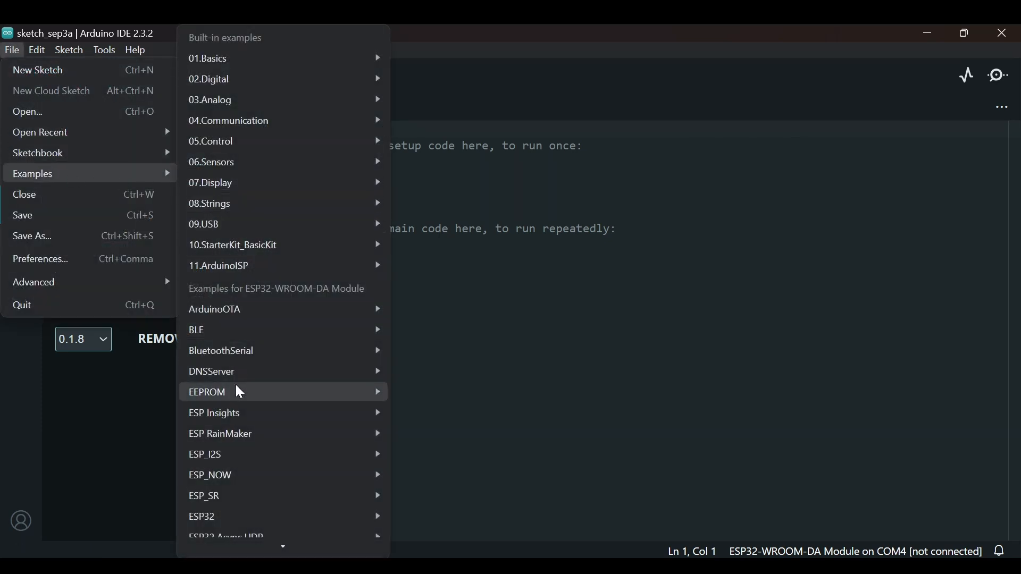
{"action": "scroll", "scroll_direction": "down", "scroll_amount": 3}
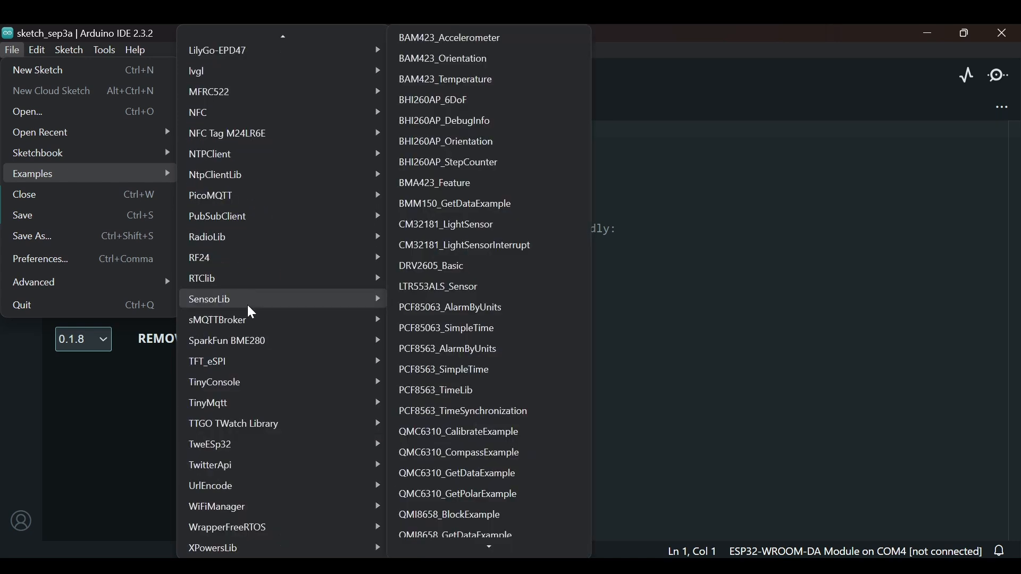
{"action": "mouse_move", "coordinate": [218, 320]}
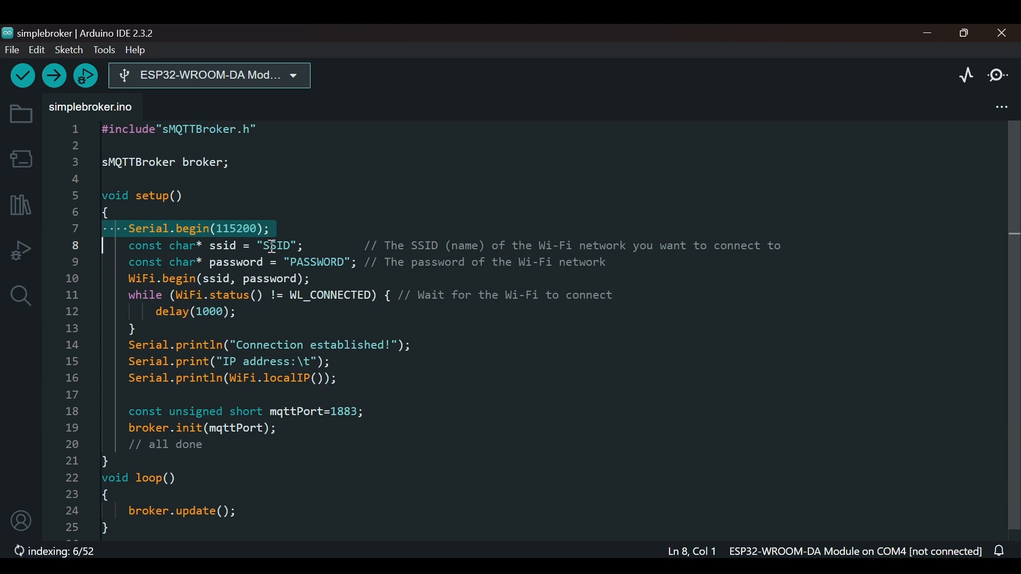
{"action": "left_click", "coordinate": [311, 263]}
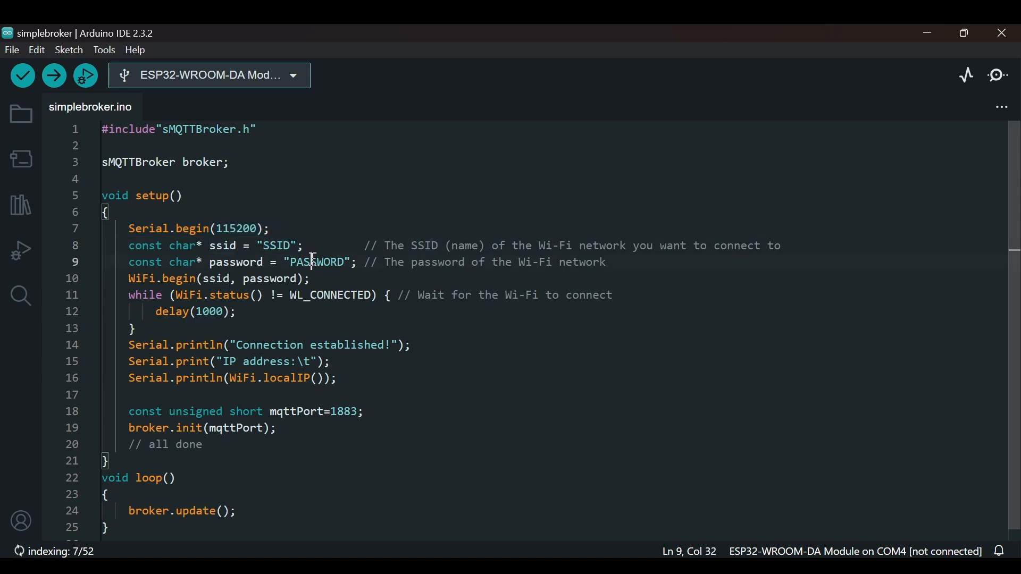
{"action": "double_click", "coordinate": [317, 262]}
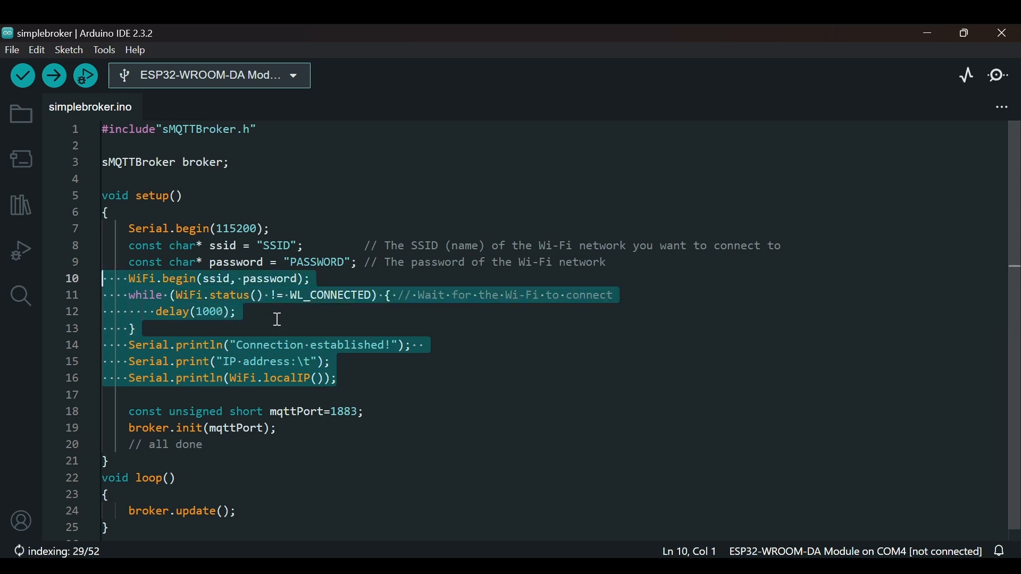
{"action": "mouse_move", "coordinate": [301, 378]}
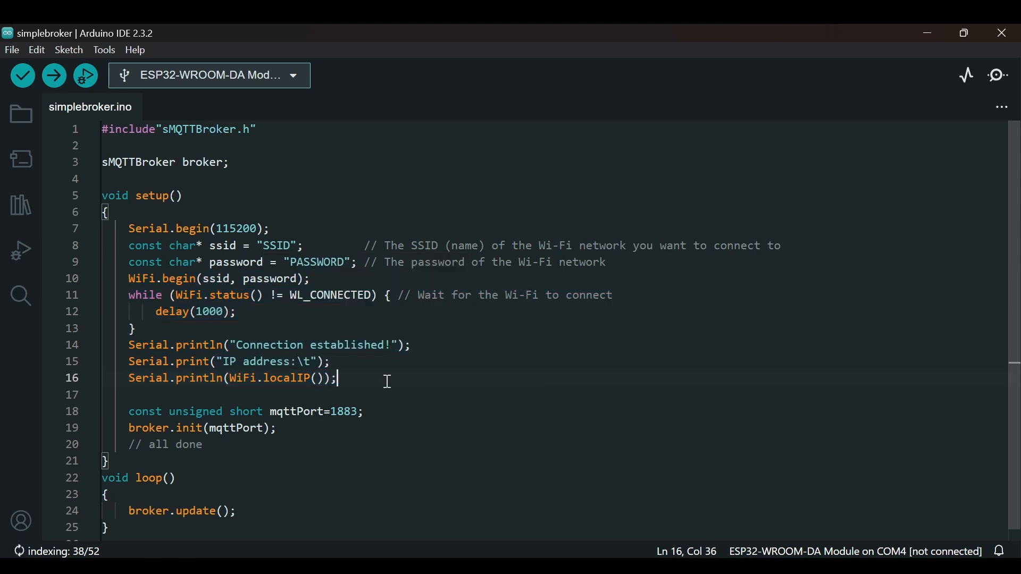
{"action": "double_click", "coordinate": [344, 411]}
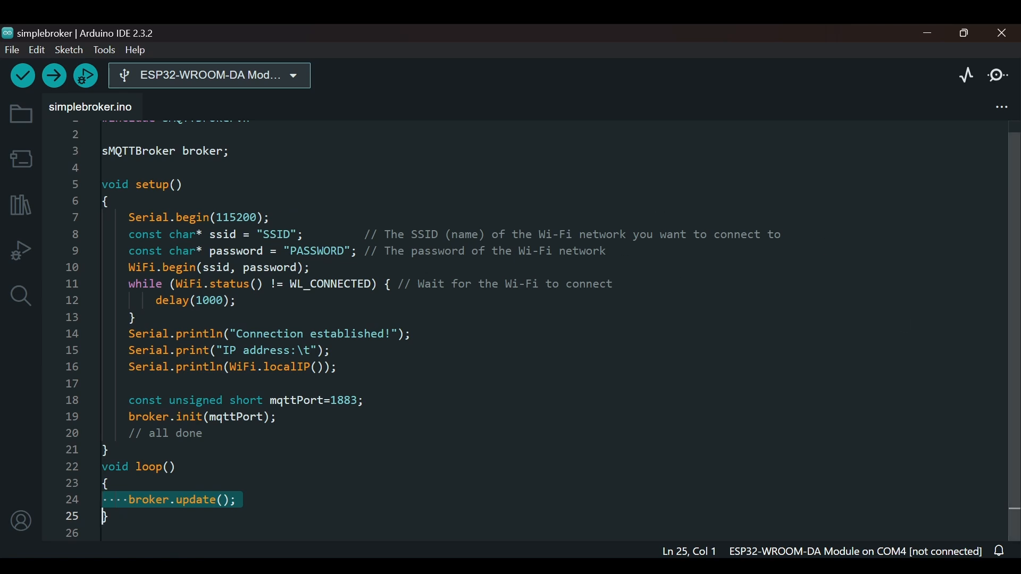
- Upload the broker sketch and read IP 192.168.178.32 in the Serial Monitor
{"action": "left_click", "coordinate": [53, 76]}
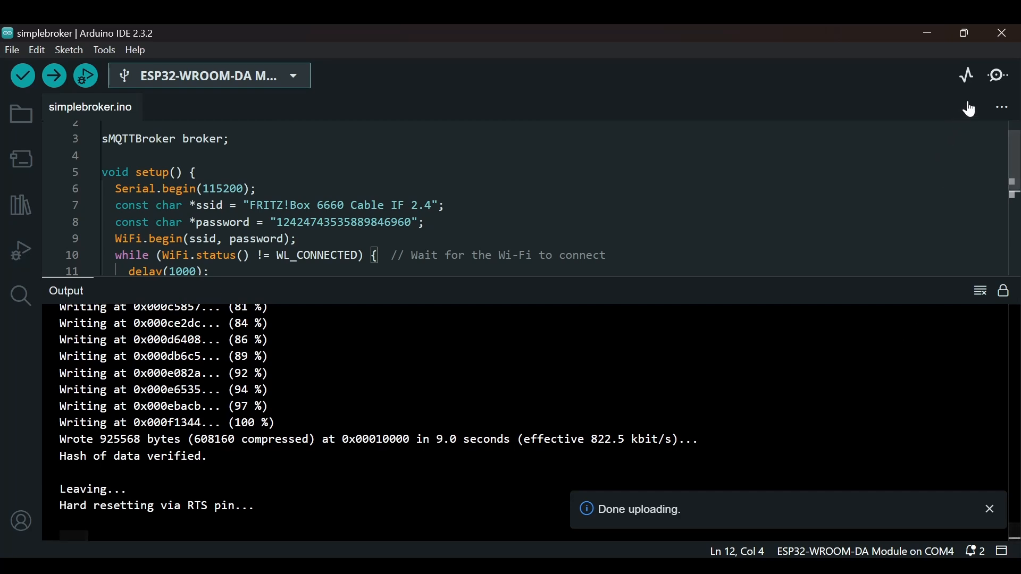
{"action": "left_click", "coordinate": [995, 76]}
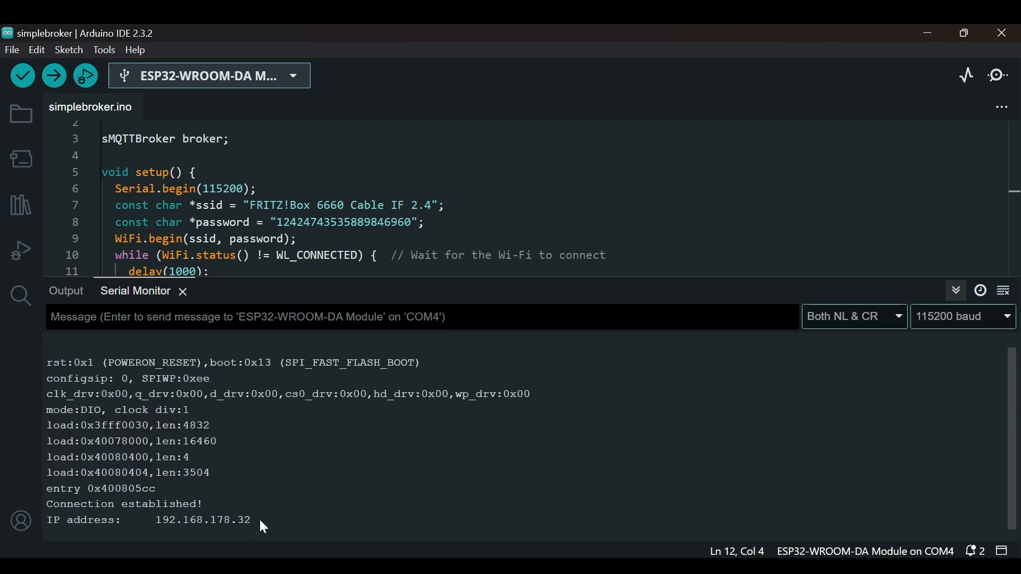
- Copy the board's IP and comment out the credential lines in test-mqtt.py
{"action": "left_click_drag", "start_coordinate": [154, 520], "coordinate": [250, 520]}
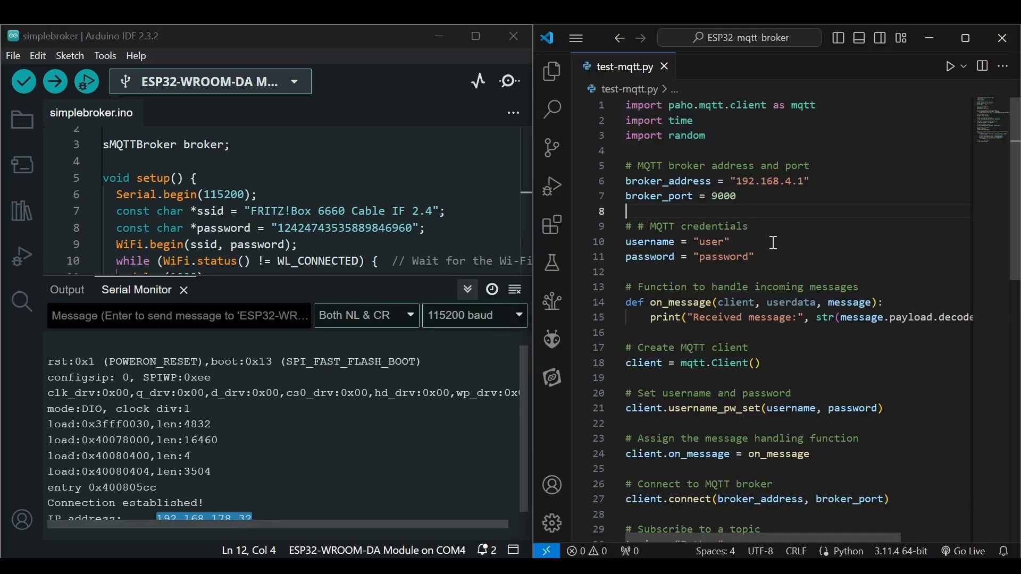
{"action": "left_click_drag", "start_coordinate": [625, 242], "coordinate": [752, 255]}
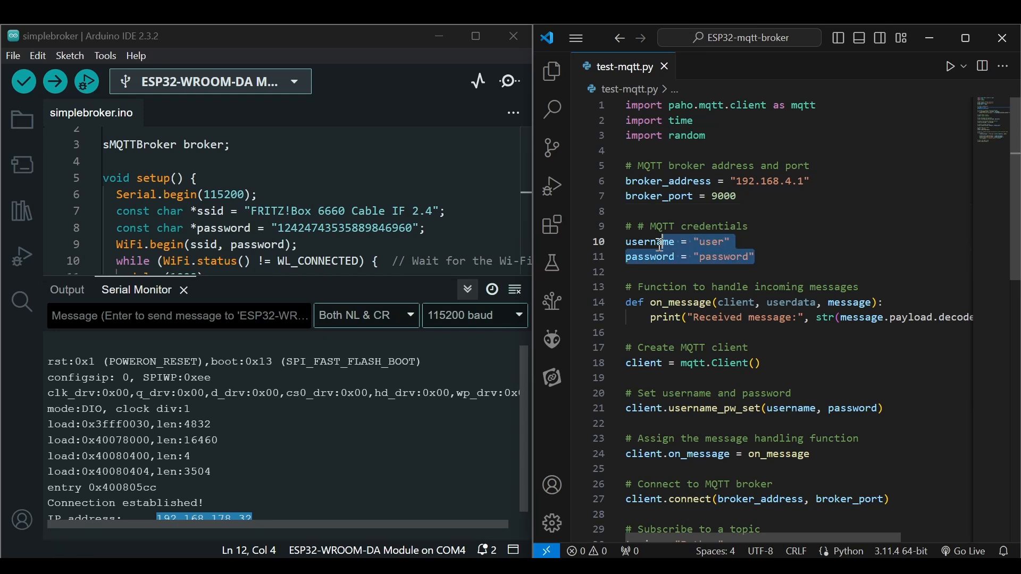
{"action": "key", "text": "ctrl+/"}
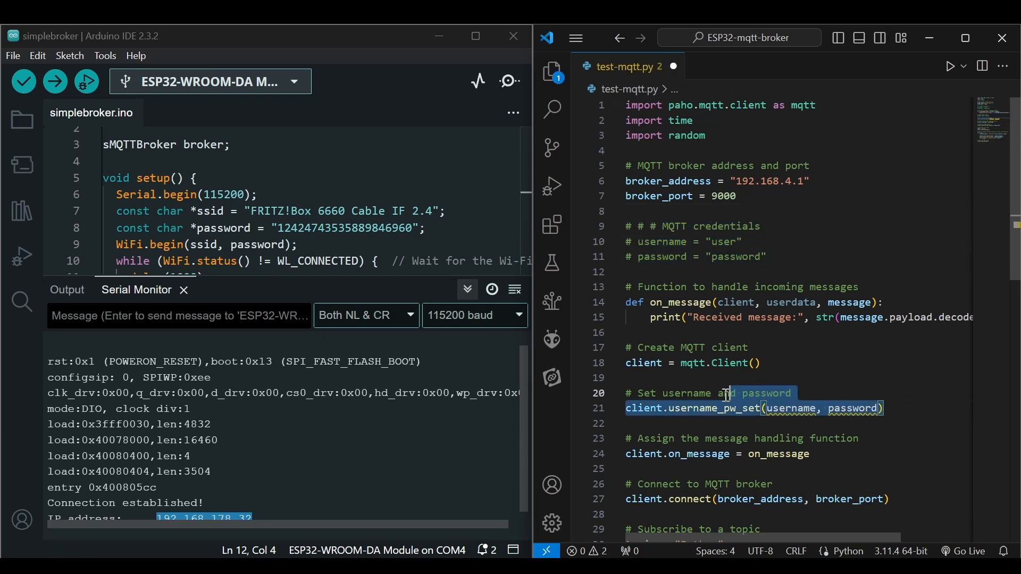
{"action": "key", "text": "ctrl+/"}
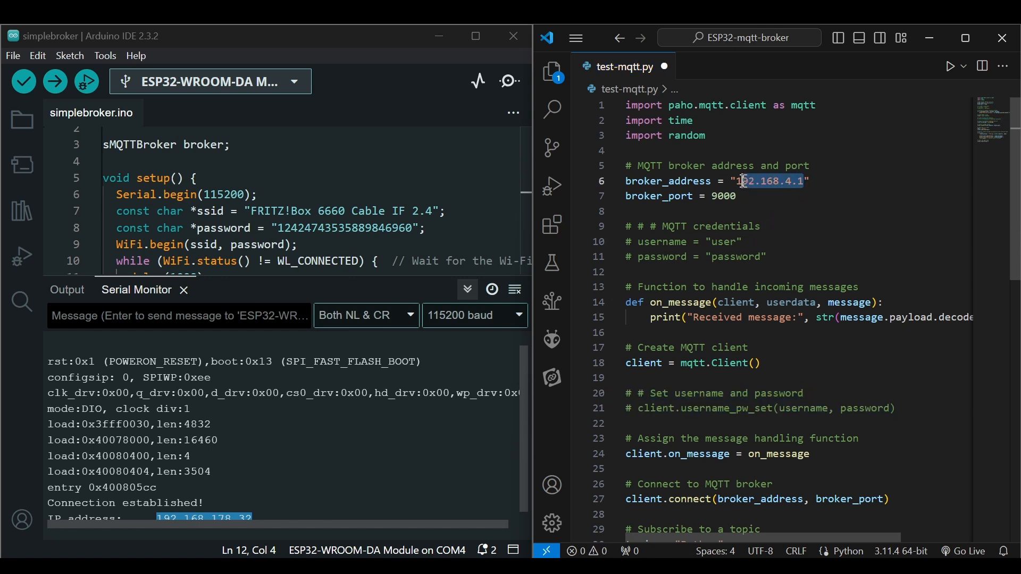
- Set broker_address to 192.168.178.32 with port 1883 and run the script
{"action": "type", "text": "192.168.178.32"}
{"action": "left_click", "coordinate": [800, 196]}
{"action": "type", "text": "1883"}
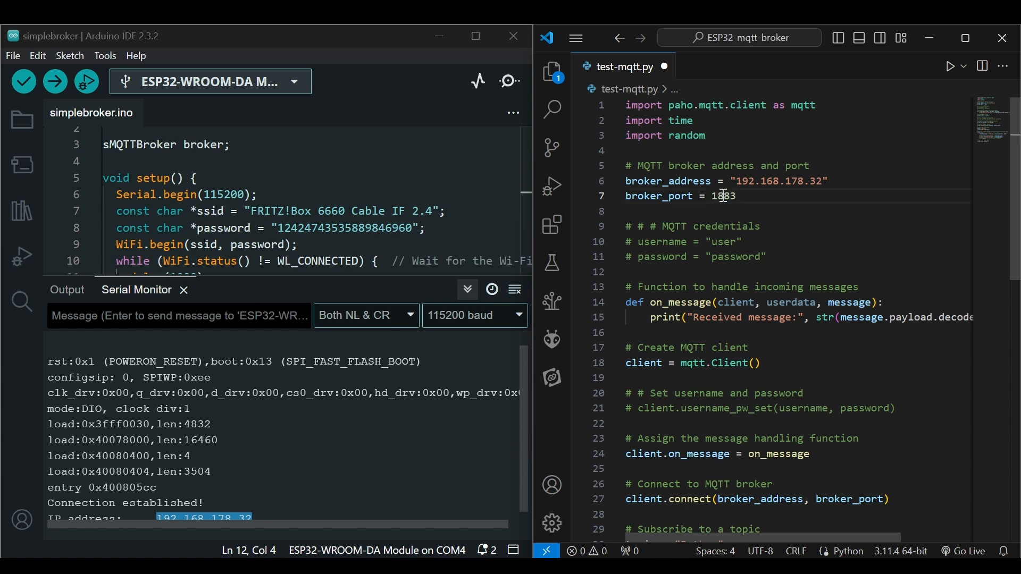
{"action": "scroll", "scroll_direction": "down", "scroll_amount": 3}
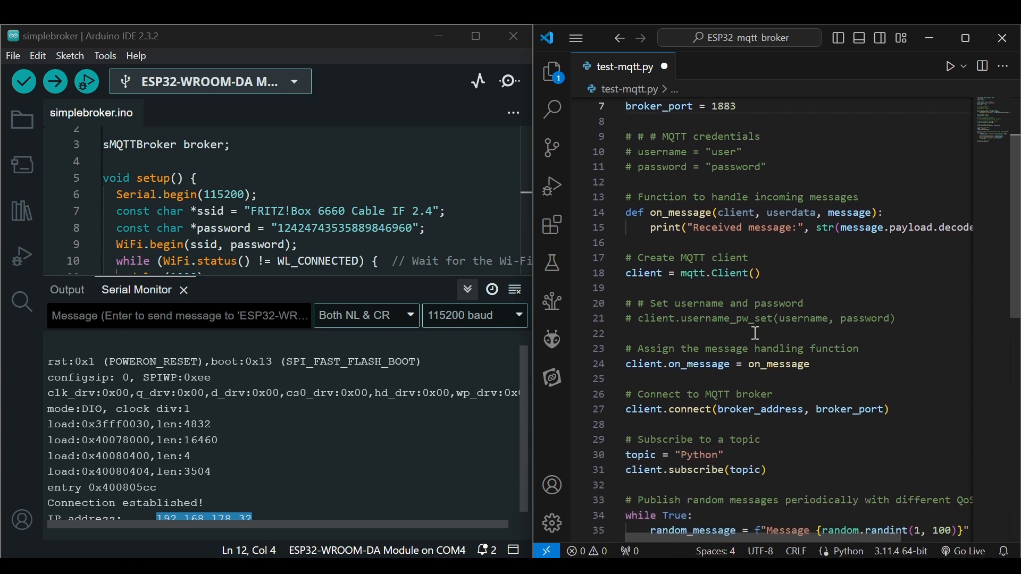
{"action": "scroll", "scroll_direction": "down", "scroll_amount": 3}
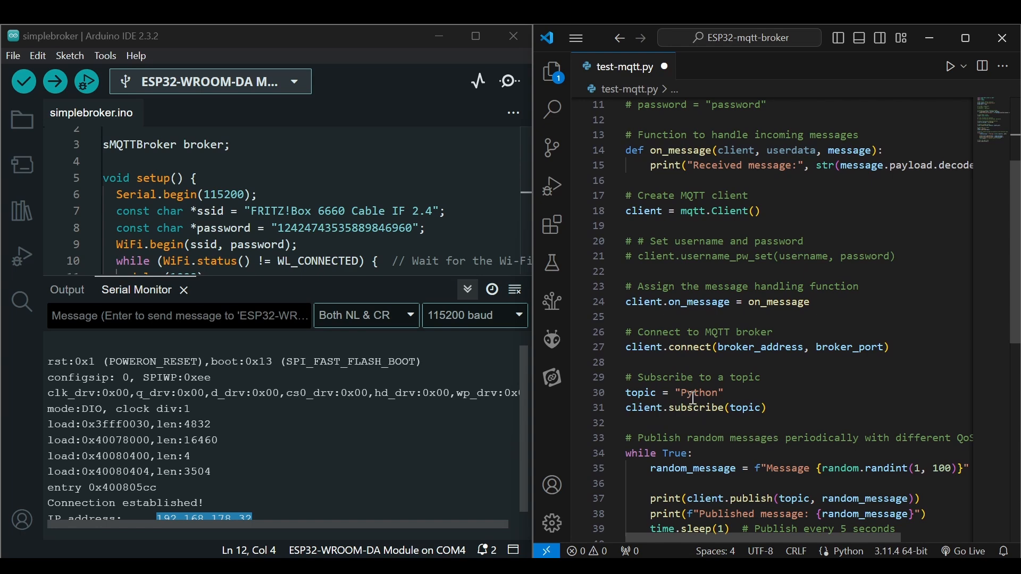
{"action": "scroll", "scroll_direction": "down", "scroll_amount": 3}
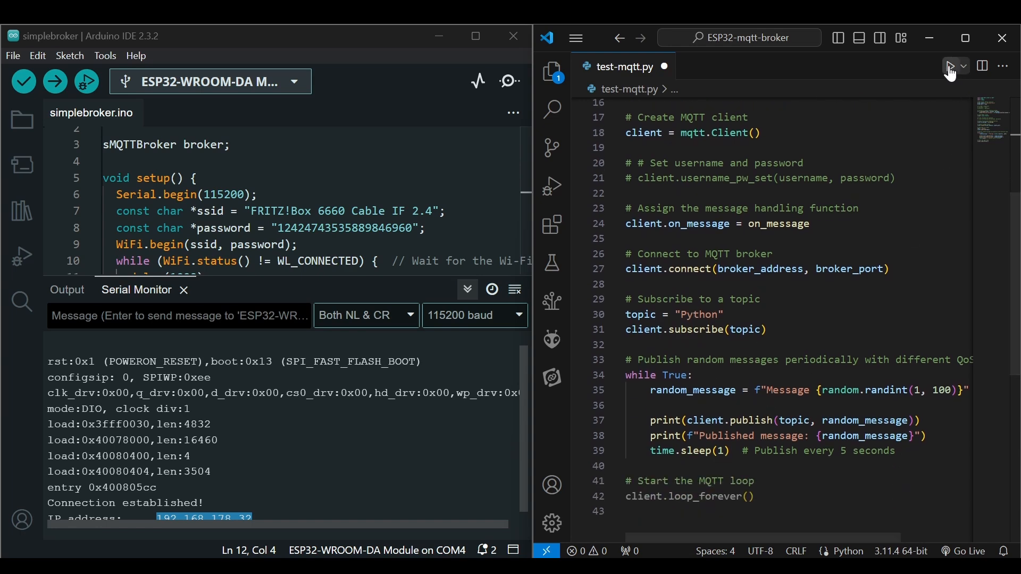
{"action": "left_click", "coordinate": [949, 66]}
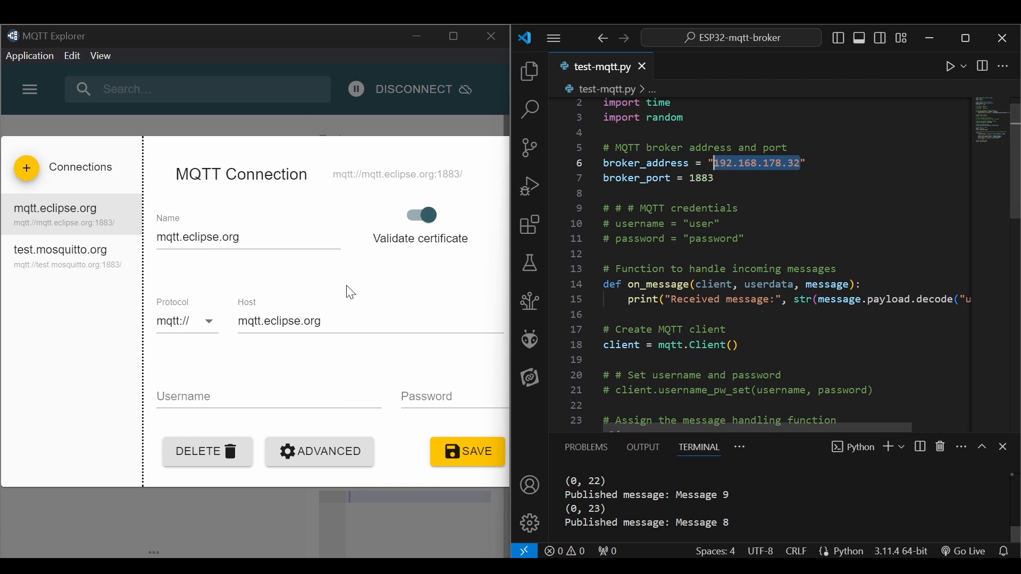
- Replace the MQTT Explorer Host field with 192.168.178.32
{"action": "type", "text": "192.168.178.32"}
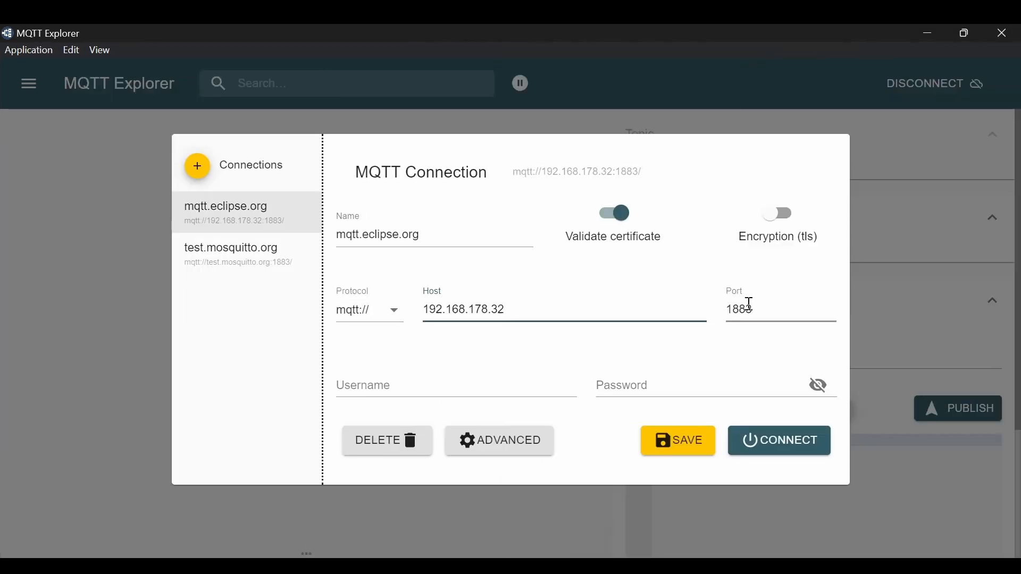
{"action": "left_click", "coordinate": [778, 441]}
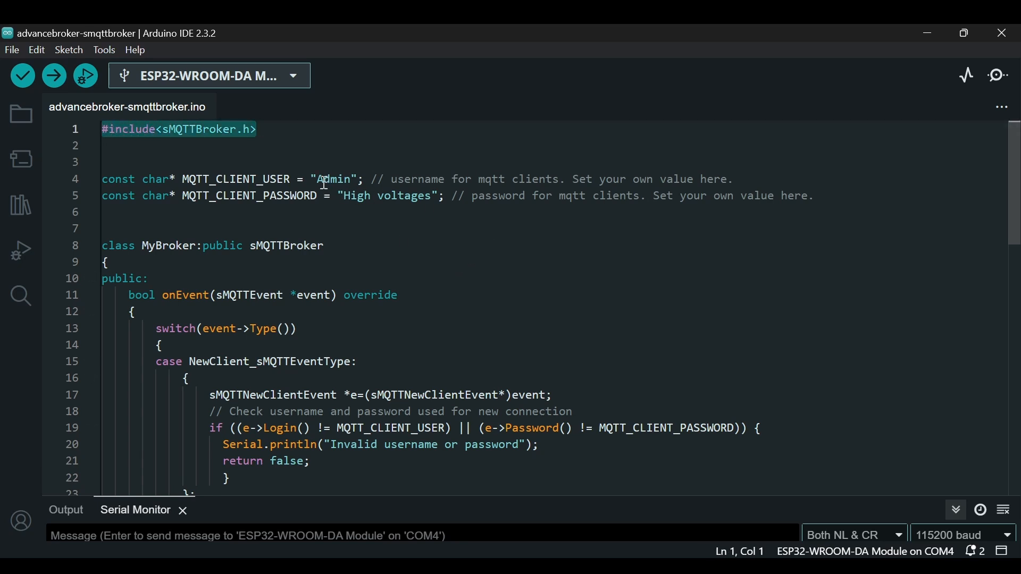
{"action": "mouse_move", "coordinate": [331, 195]}
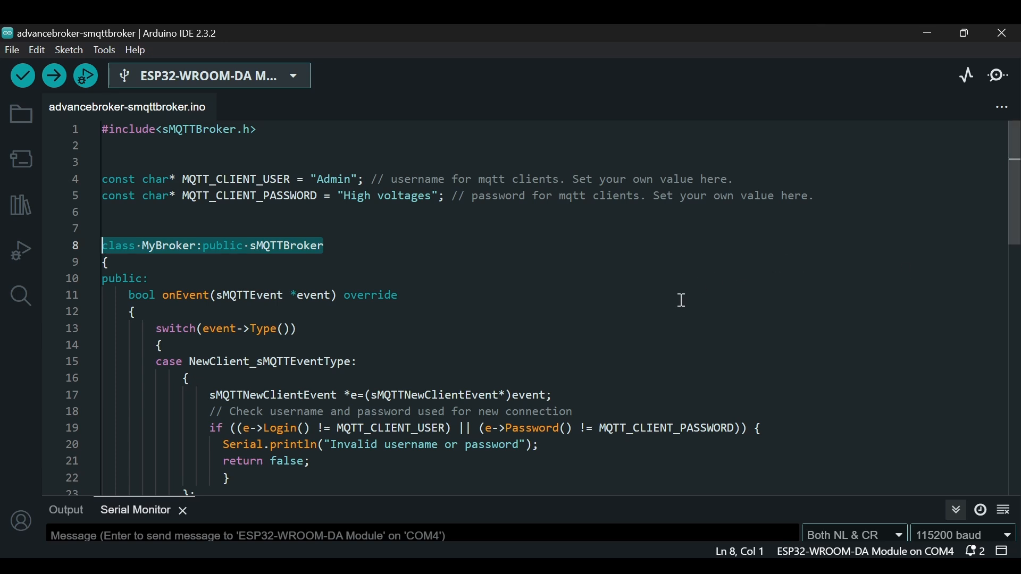
{"action": "mouse_move", "coordinate": [264, 258]}
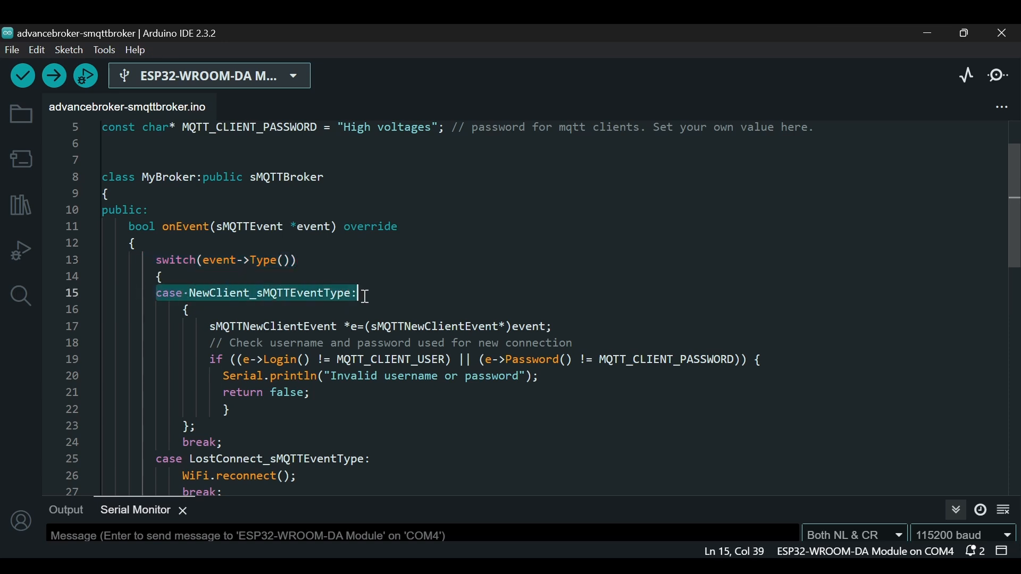
{"action": "mouse_move", "coordinate": [432, 318]}
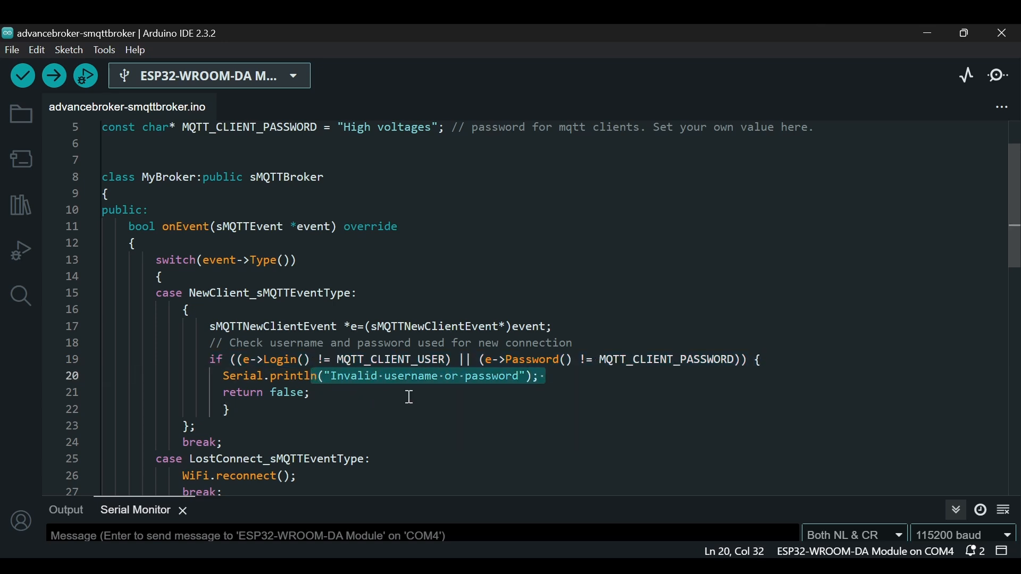
{"action": "scroll", "scroll_direction": "down", "scroll_amount": 3}
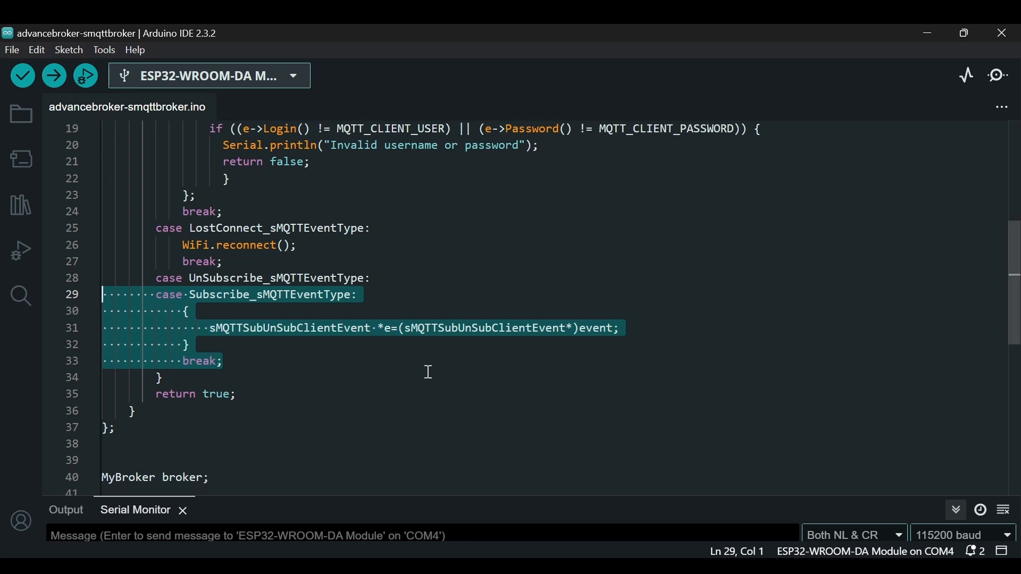
{"action": "scroll", "scroll_direction": "down", "scroll_amount": 3}
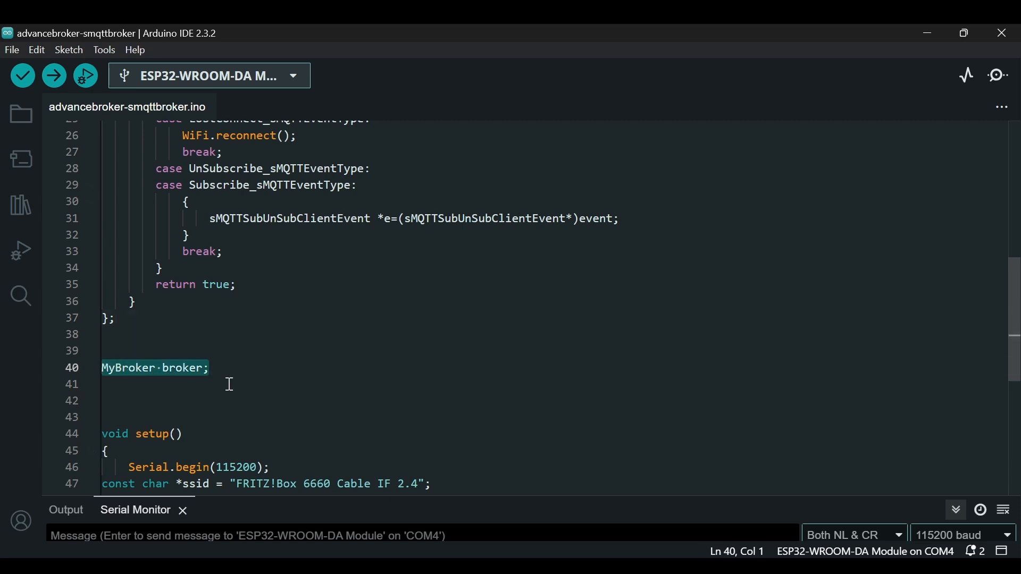
{"action": "scroll", "scroll_direction": "down", "scroll_amount": 3}
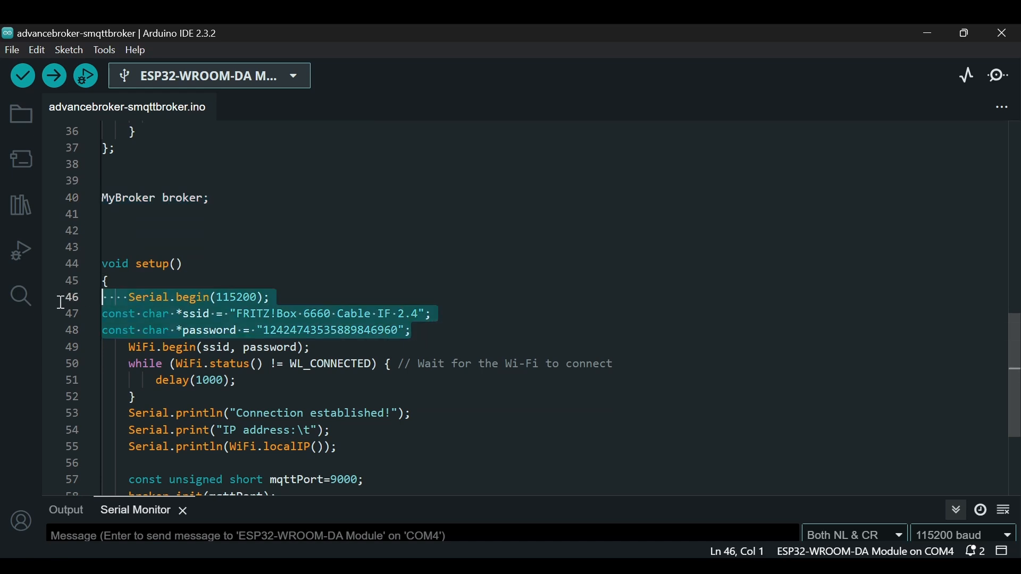
{"action": "scroll", "scroll_direction": "down", "scroll_amount": 3}
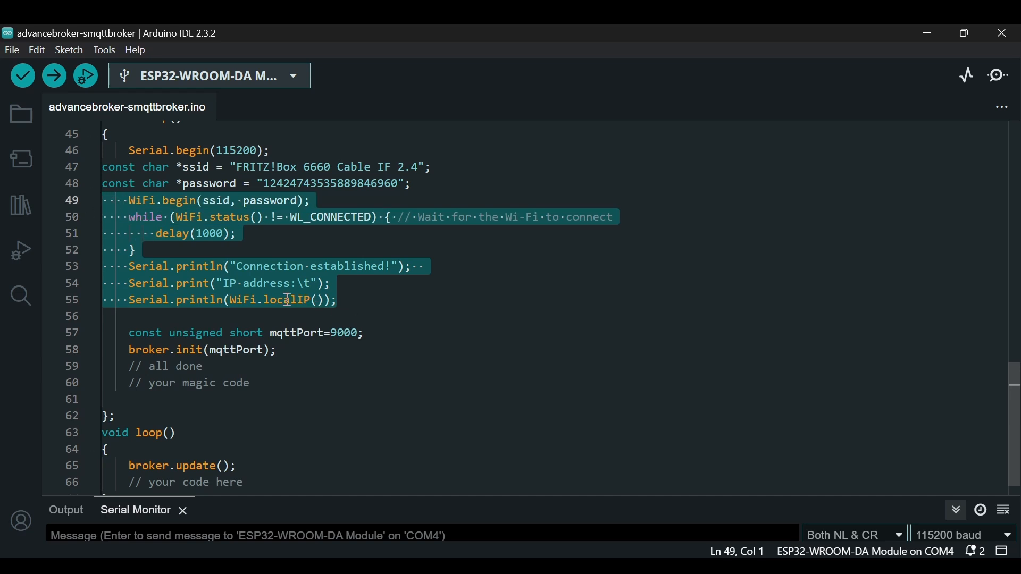
{"action": "left_click", "coordinate": [342, 333]}
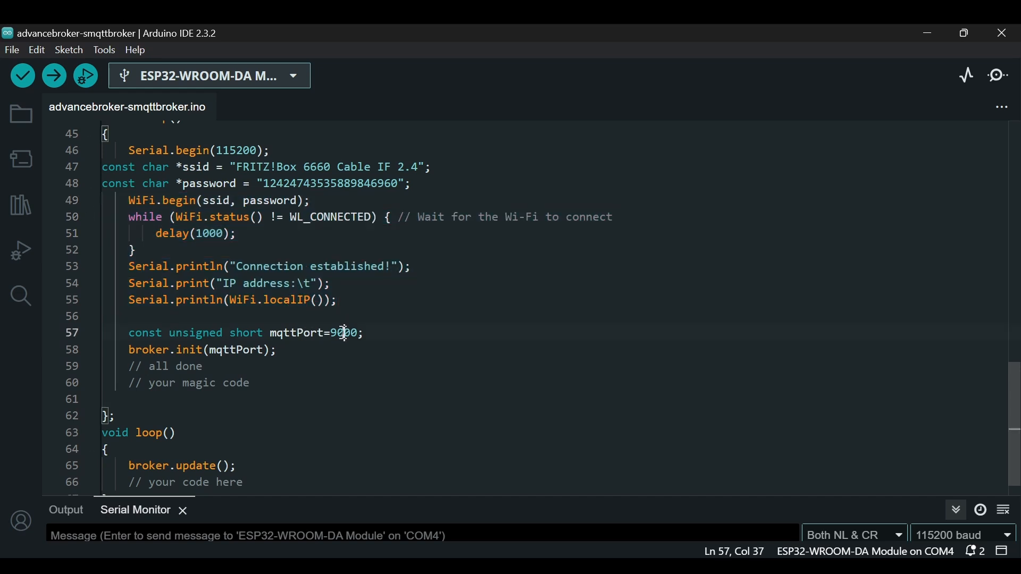
{"action": "double_click", "coordinate": [346, 333]}
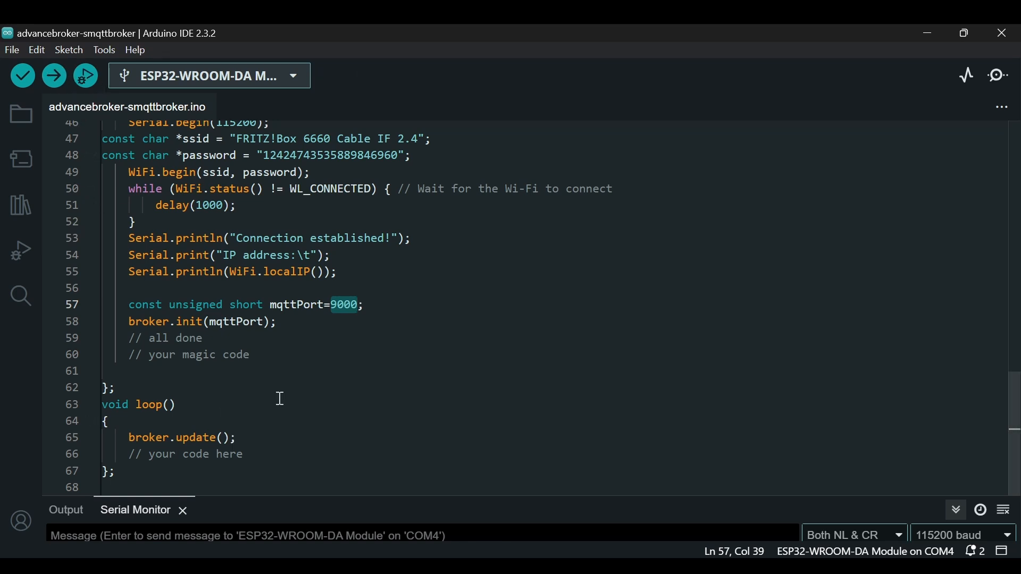
- Upload the broker sketch; set test-mqtt.py to port 9000 with username Admin
{"action": "left_click", "coordinate": [53, 75]}
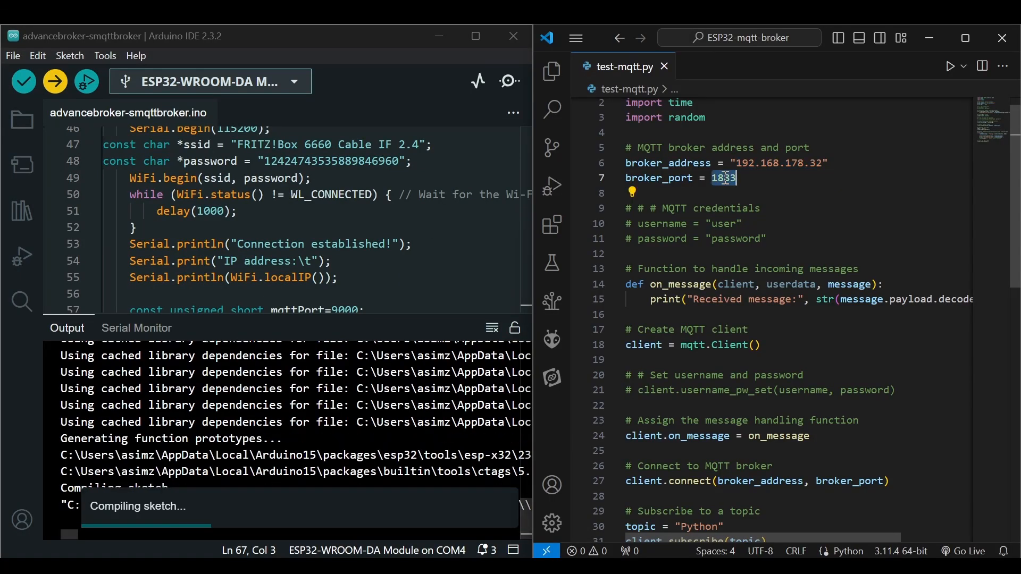
{"action": "type", "text": "9000"}
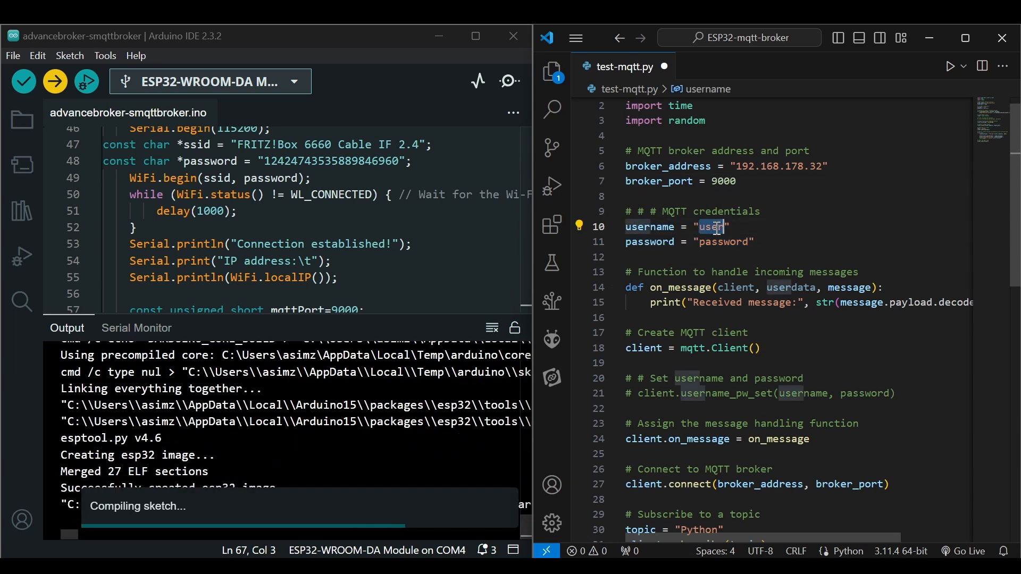
{"action": "type", "text": "Admin"}
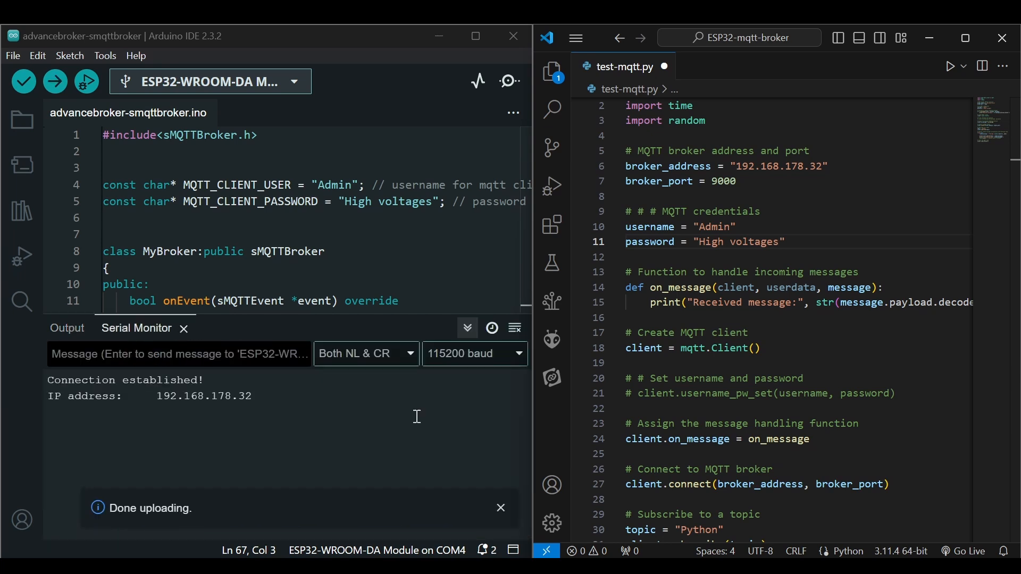
{"action": "mouse_move", "coordinate": [228, 403]}
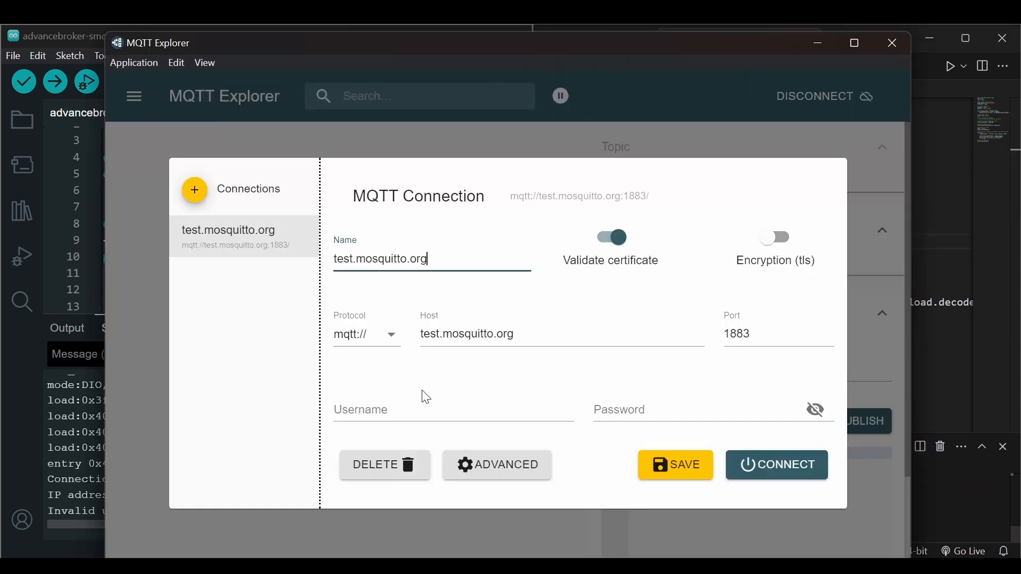
- Connect MQTT Explorer to 192.168.178.32 port 9000 with username Admin
{"action": "left_click", "coordinate": [454, 409]}
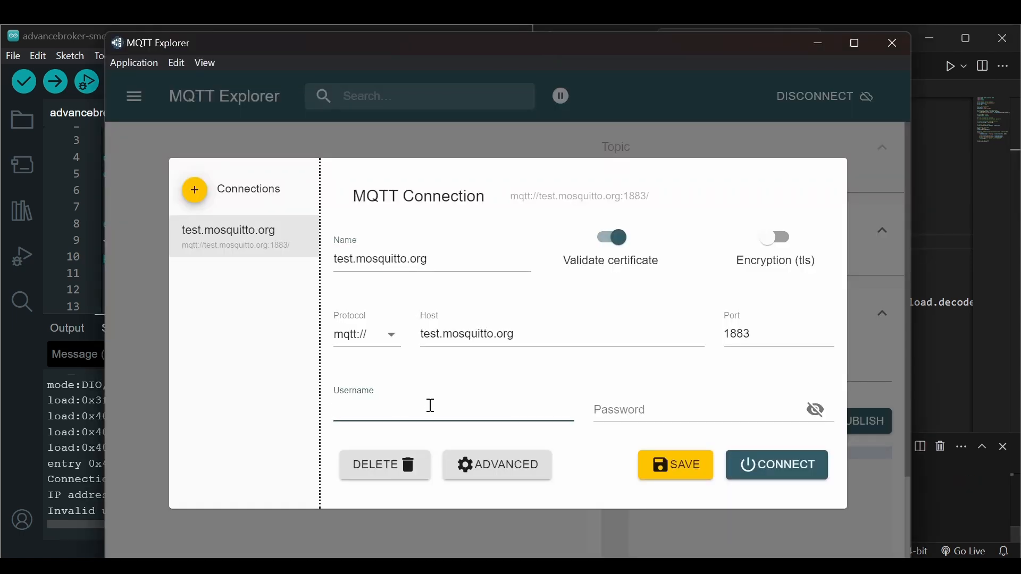
{"action": "type", "text": "Admin"}
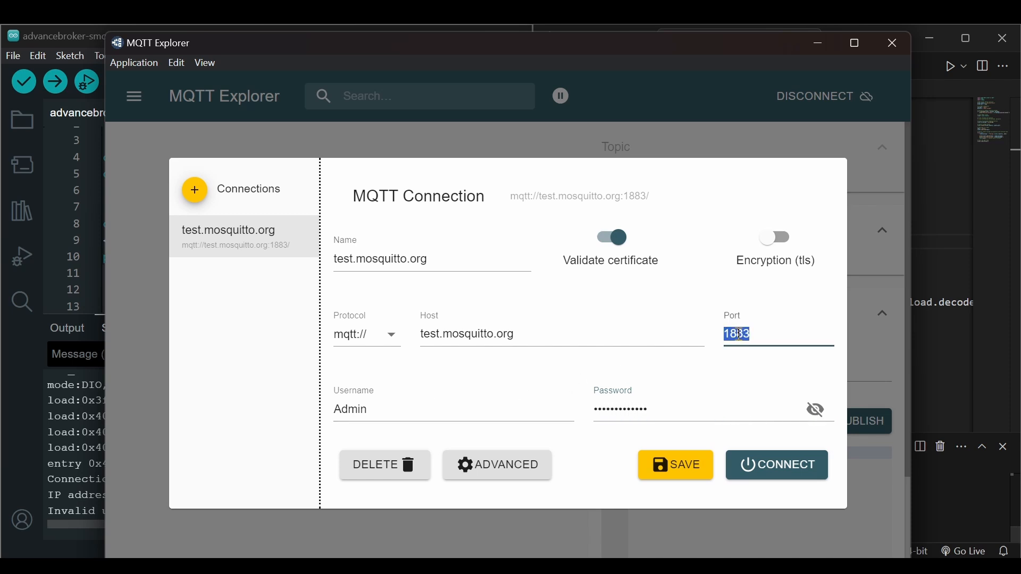
{"action": "type", "text": "9000"}
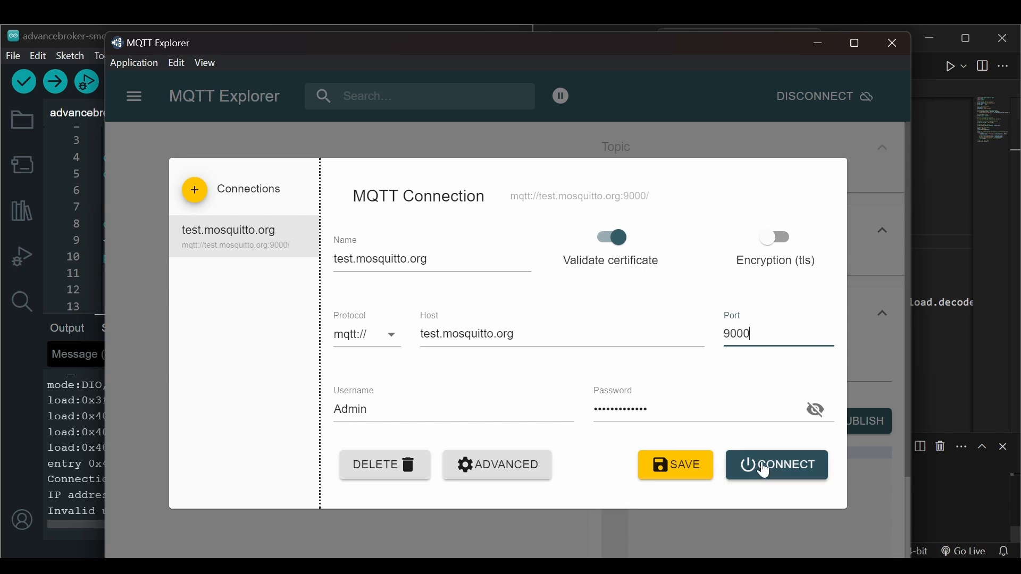
{"action": "left_click", "coordinate": [776, 464]}
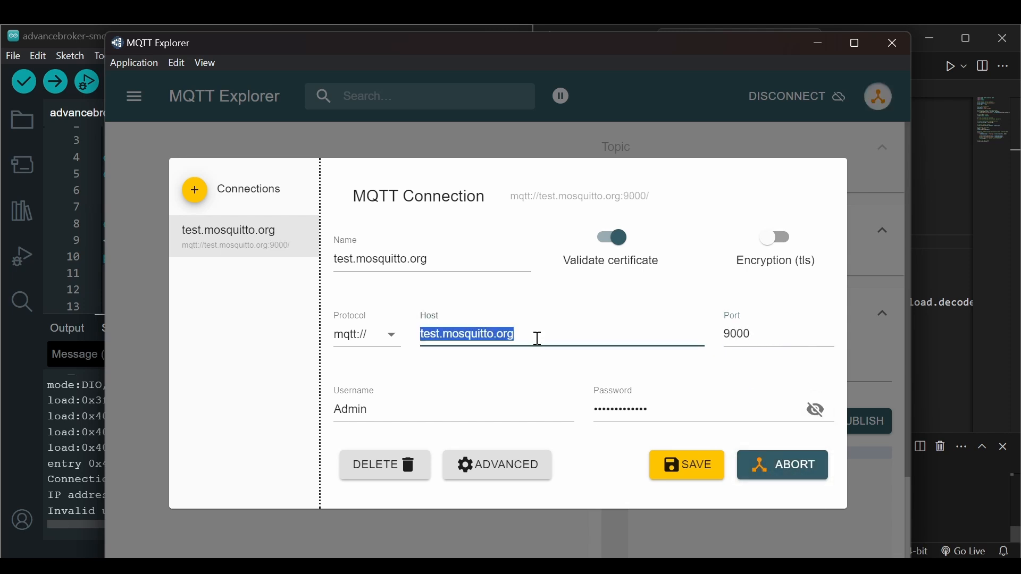
{"action": "type", "text": "192.168.178"}
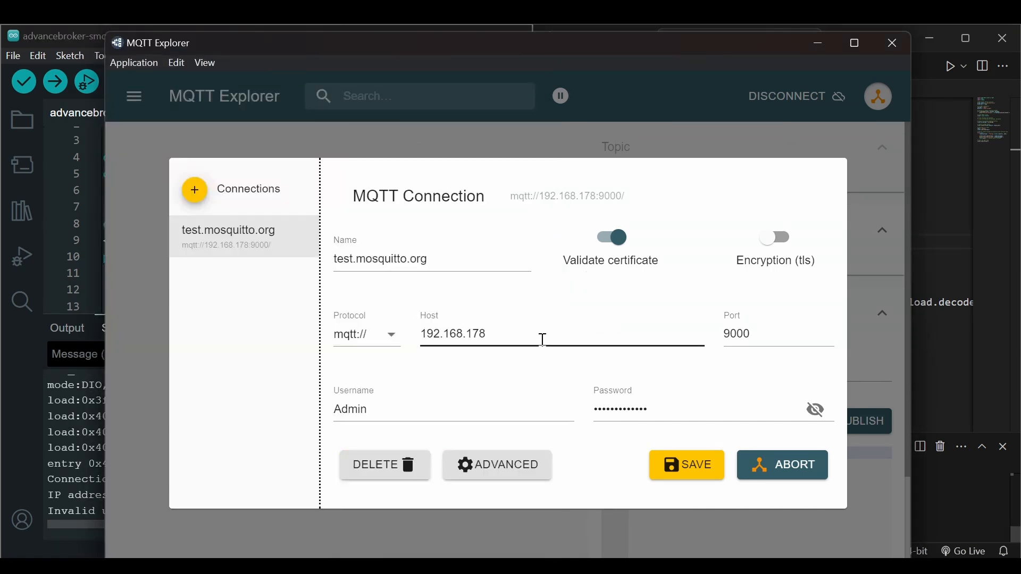
{"action": "left_click", "coordinate": [781, 464]}
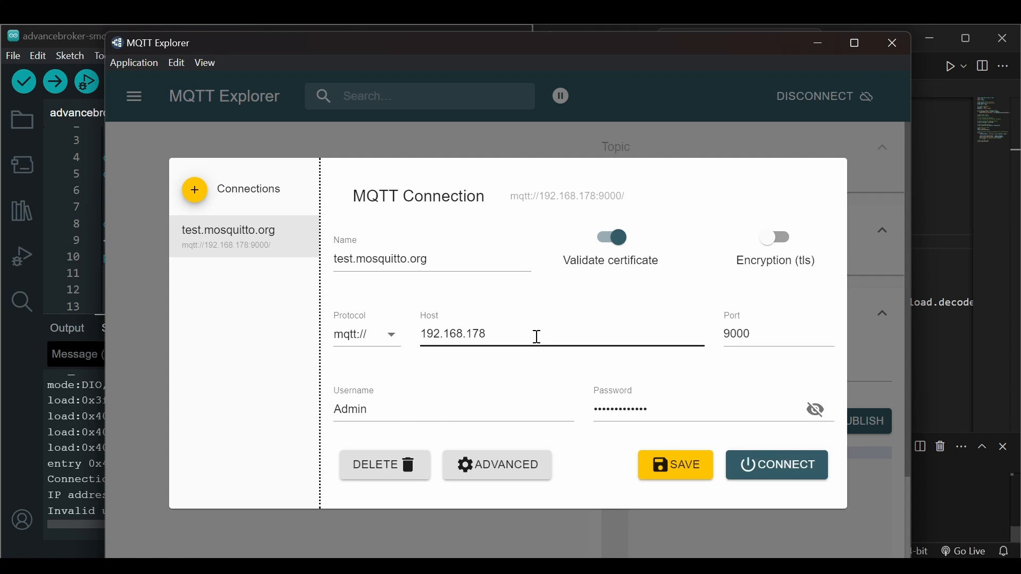
{"action": "type", "text": ".32"}
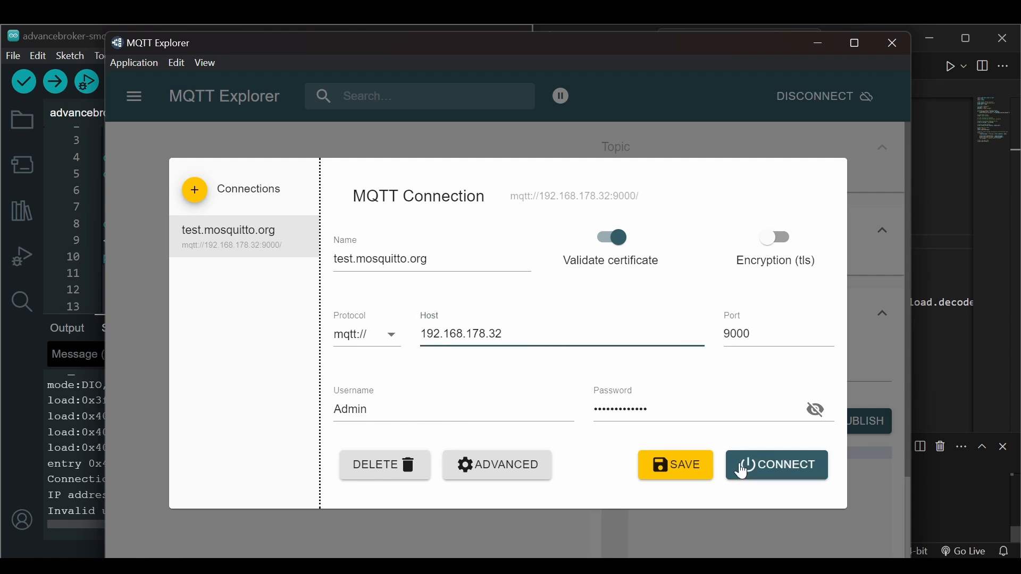
{"action": "left_click", "coordinate": [776, 465]}
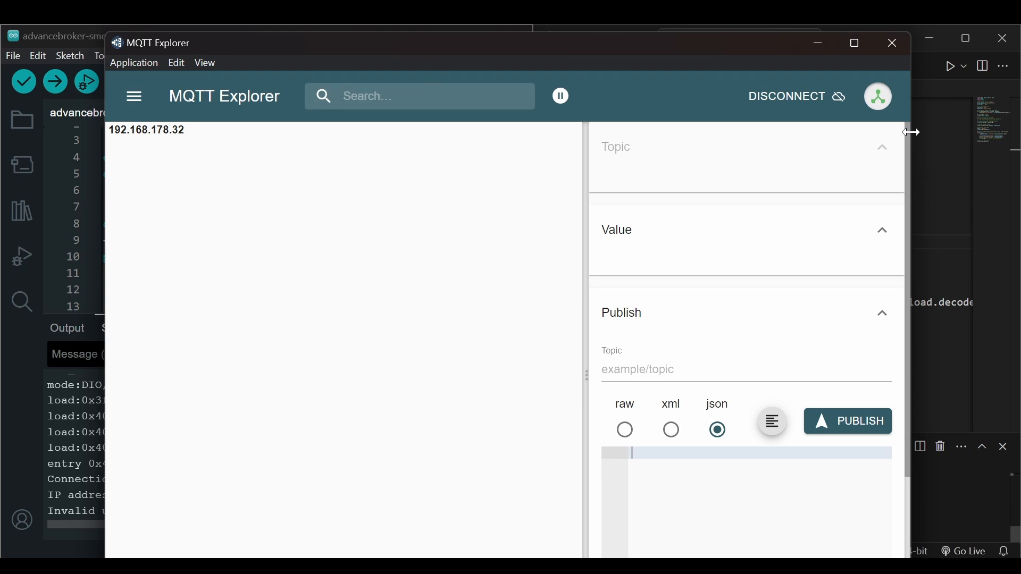
- Arrange MQTT Explorer beside the editor and run test-mqtt.py again
{"action": "left_click", "coordinate": [746, 369]}
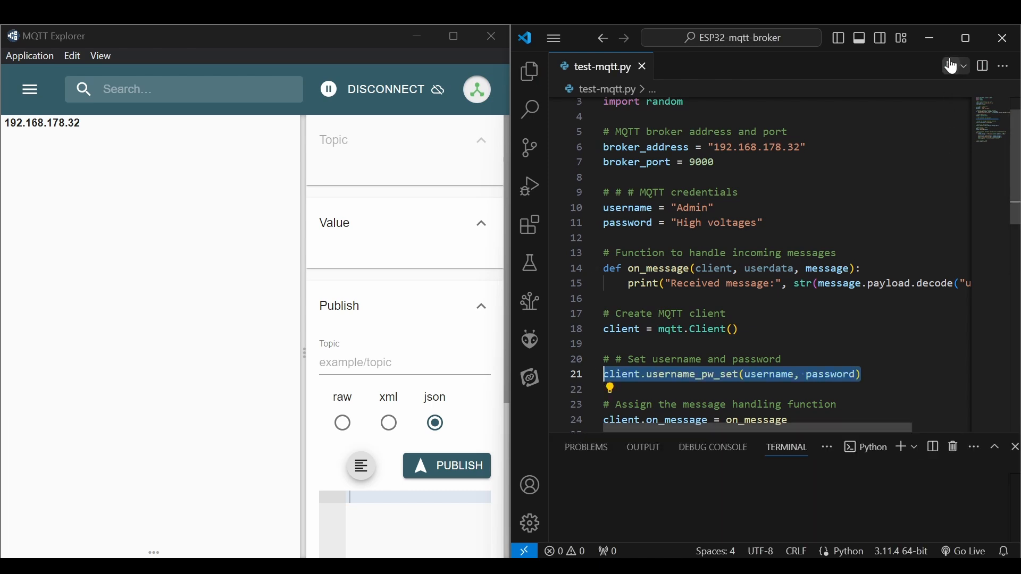
{"action": "left_click", "coordinate": [950, 66]}
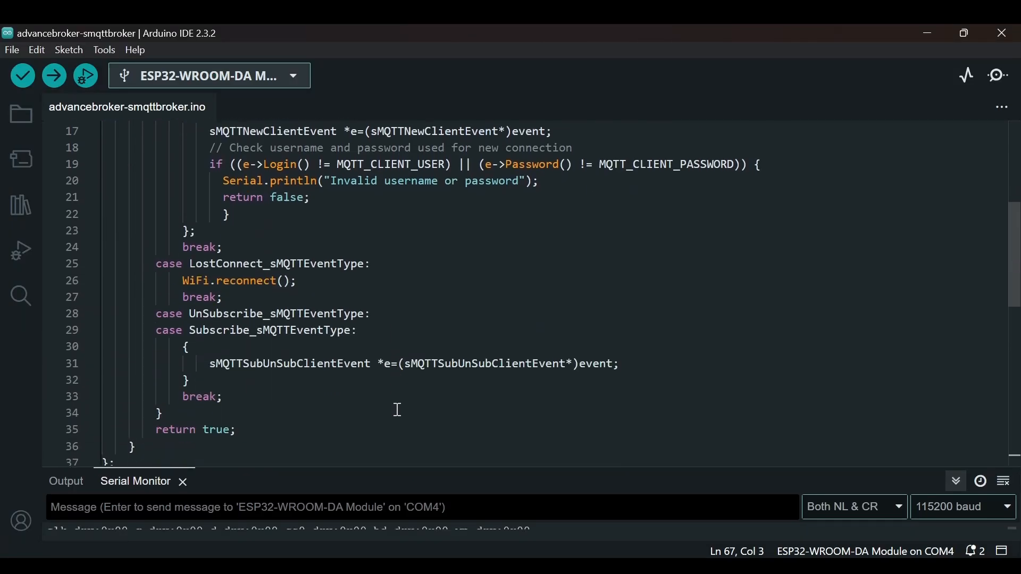
- Replace the WiFi.begin code with ESP32_Hotspot access-point setup
{"action": "scroll", "scroll_direction": "down", "scroll_amount": 3}
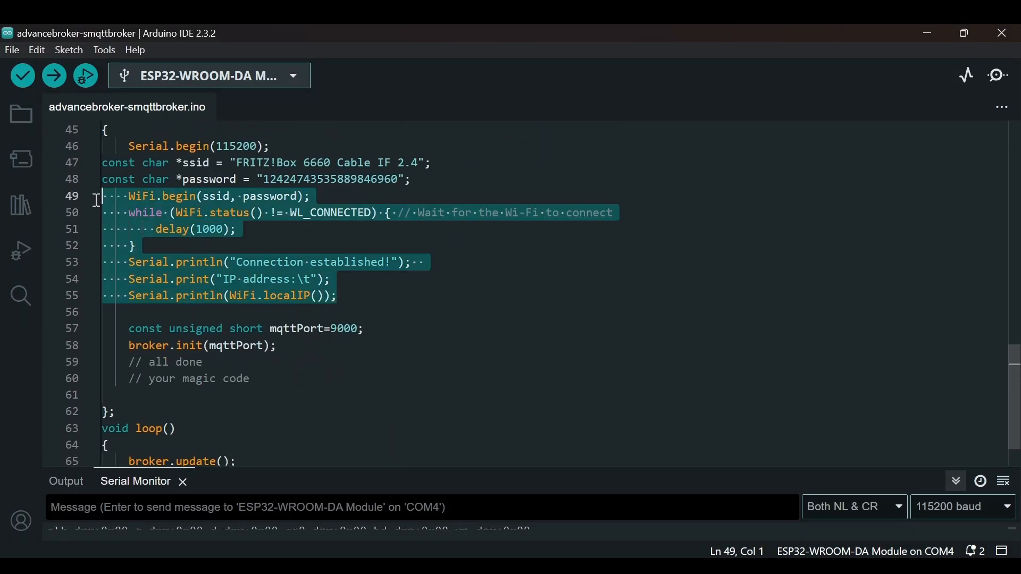
{"action": "key", "text": "Delete"}
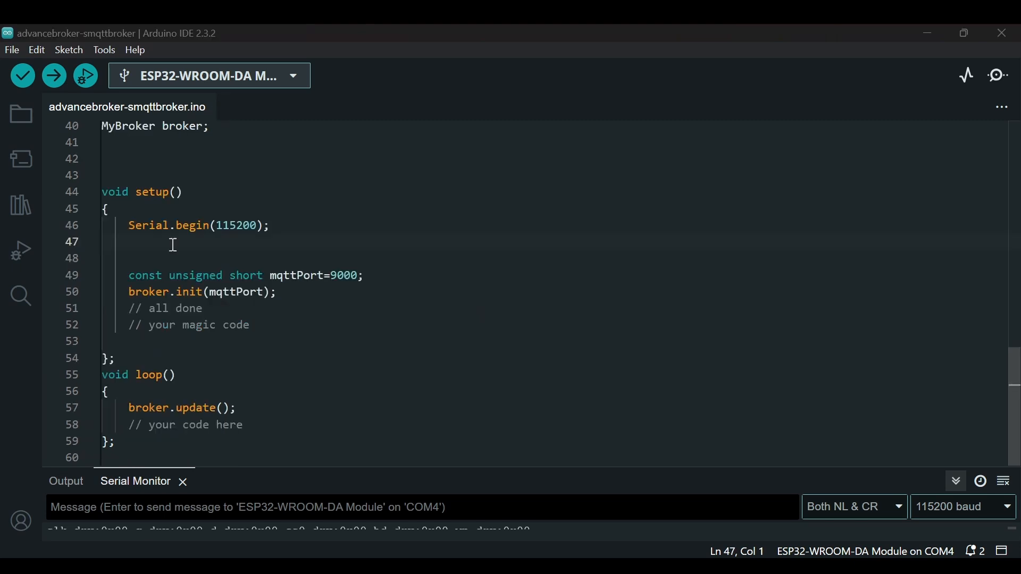
{"action": "type", "text": "// Set up Wi-Fi in Access Point mode"}
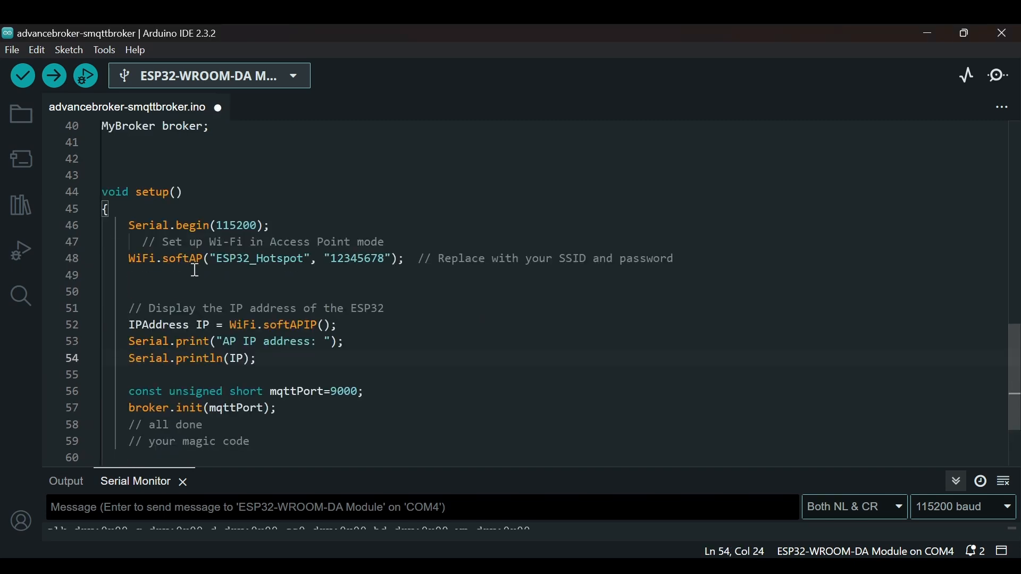
{"action": "left_click", "coordinate": [23, 76]}
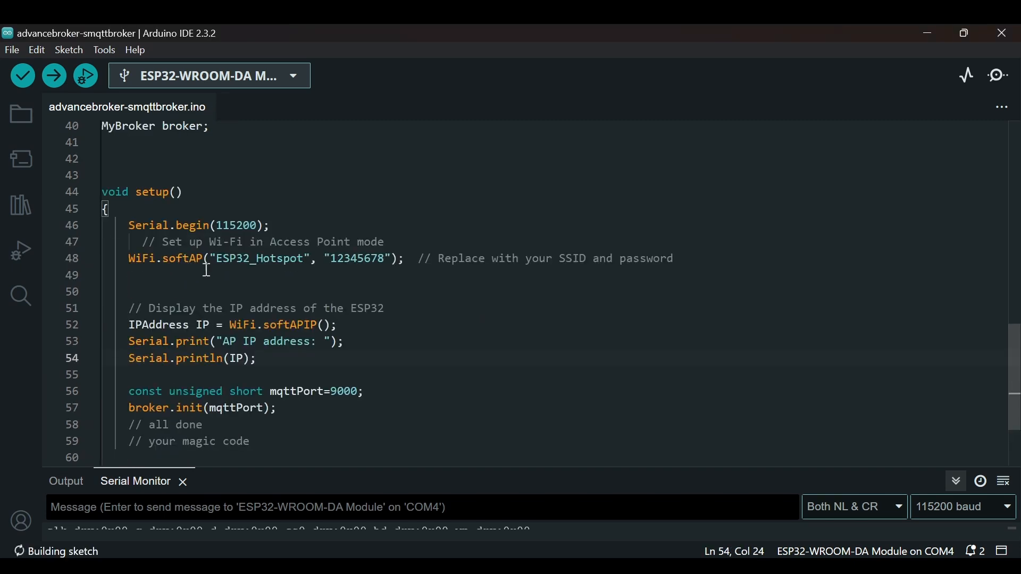
{"action": "mouse_move", "coordinate": [369, 282]}
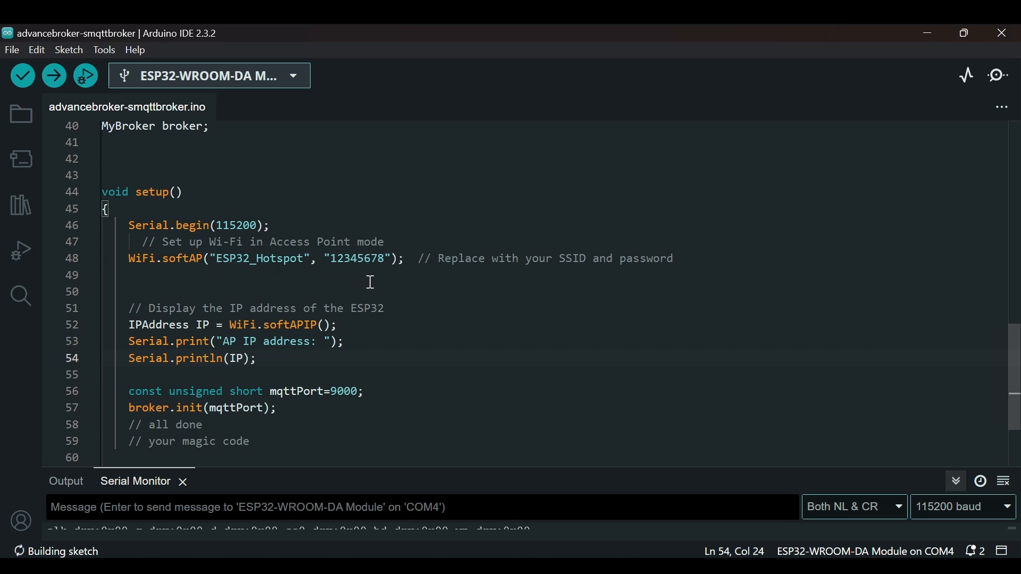
{"action": "double_click", "coordinate": [356, 259]}
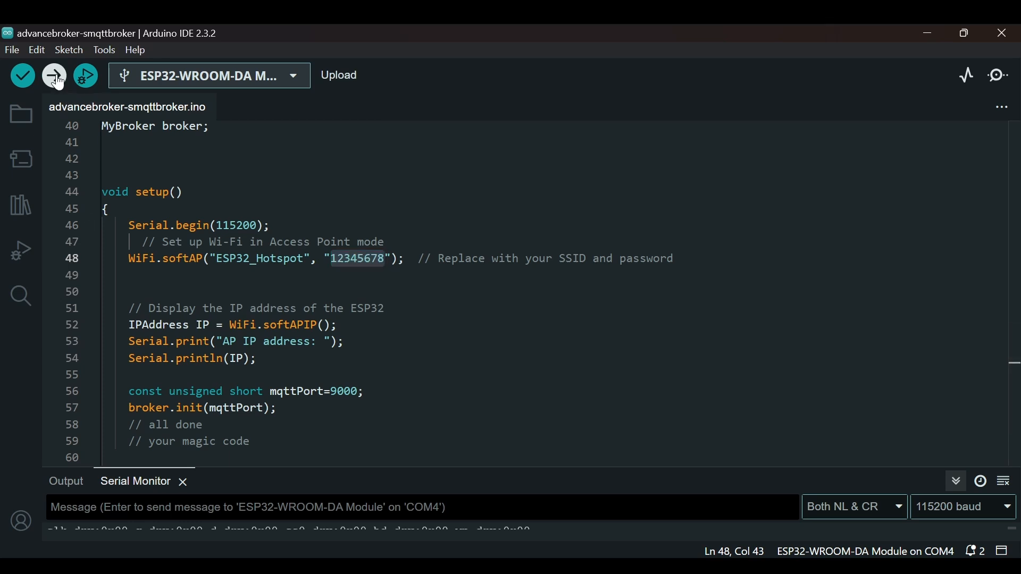
{"action": "left_click", "coordinate": [53, 76]}
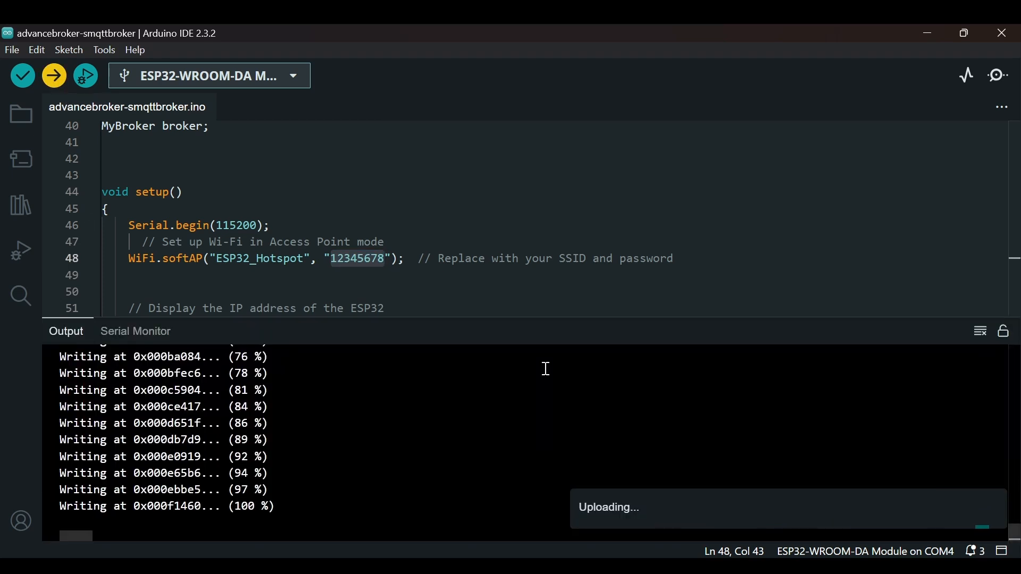
{"action": "left_click", "coordinate": [135, 331]}
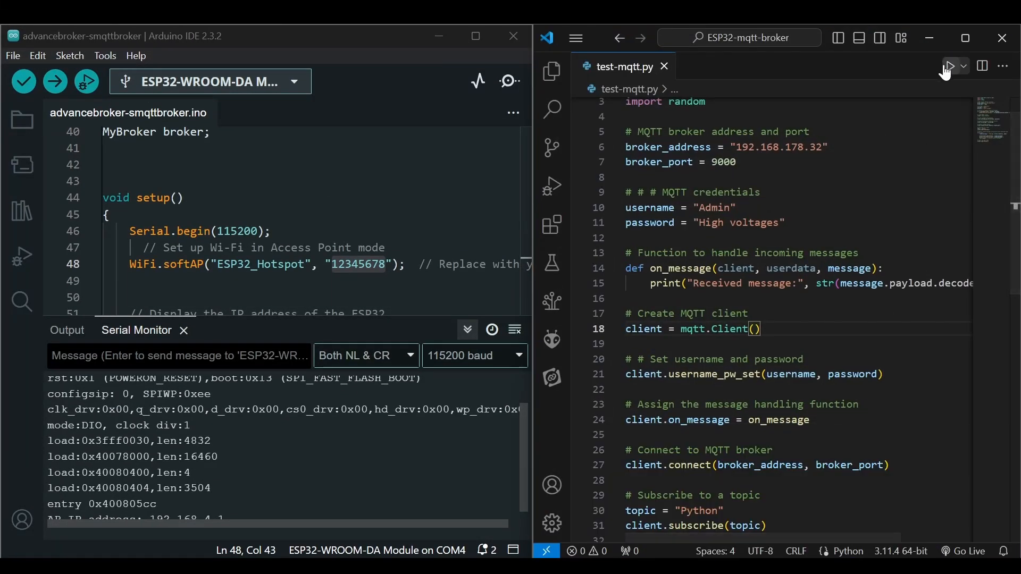
- Run test-mqtt.py and see it time out connecting to 192.168.178.32
{"action": "left_click", "coordinate": [948, 67]}
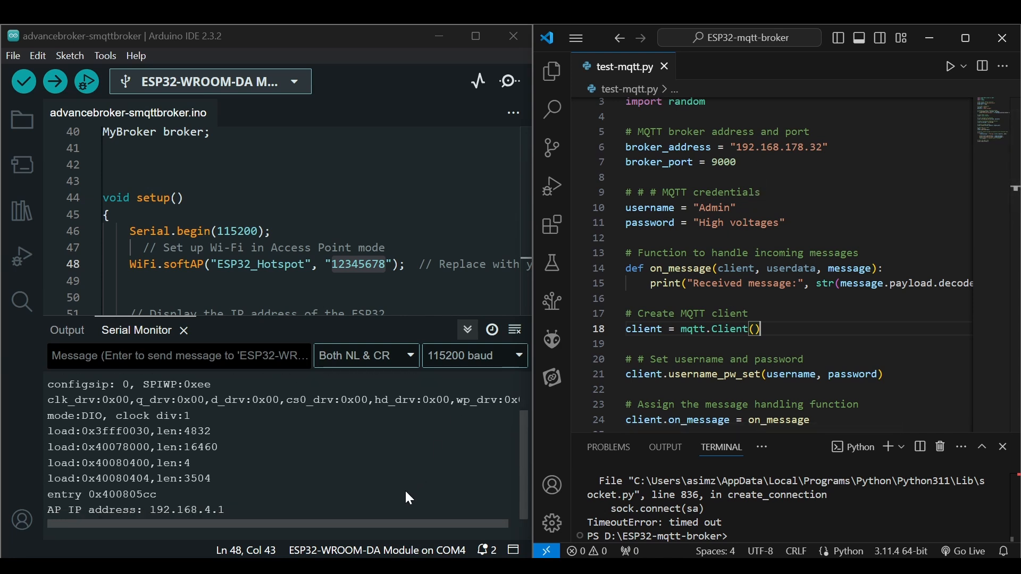
{"action": "mouse_move", "coordinate": [832, 160]}
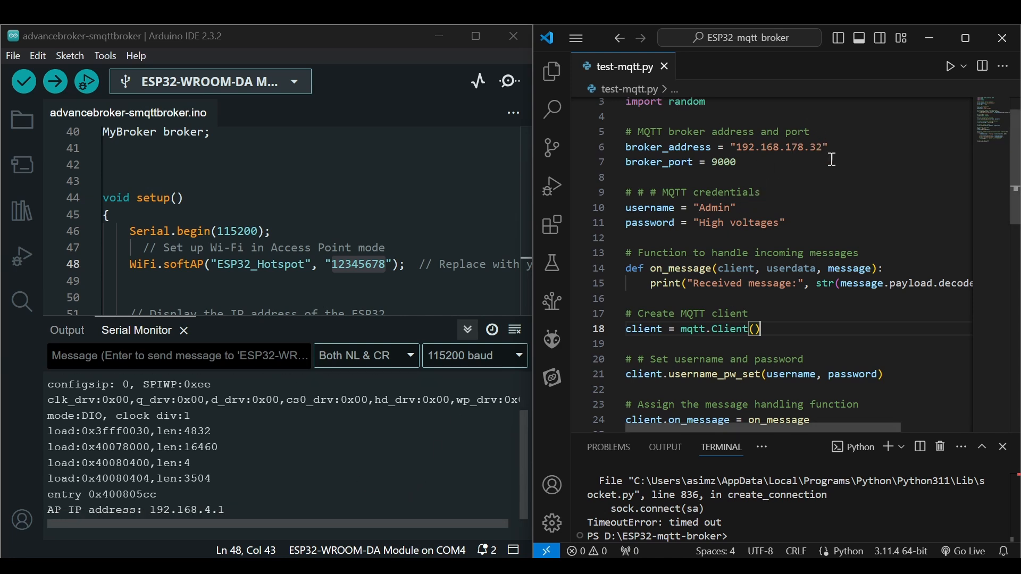
{"action": "mouse_move", "coordinate": [845, 183]}
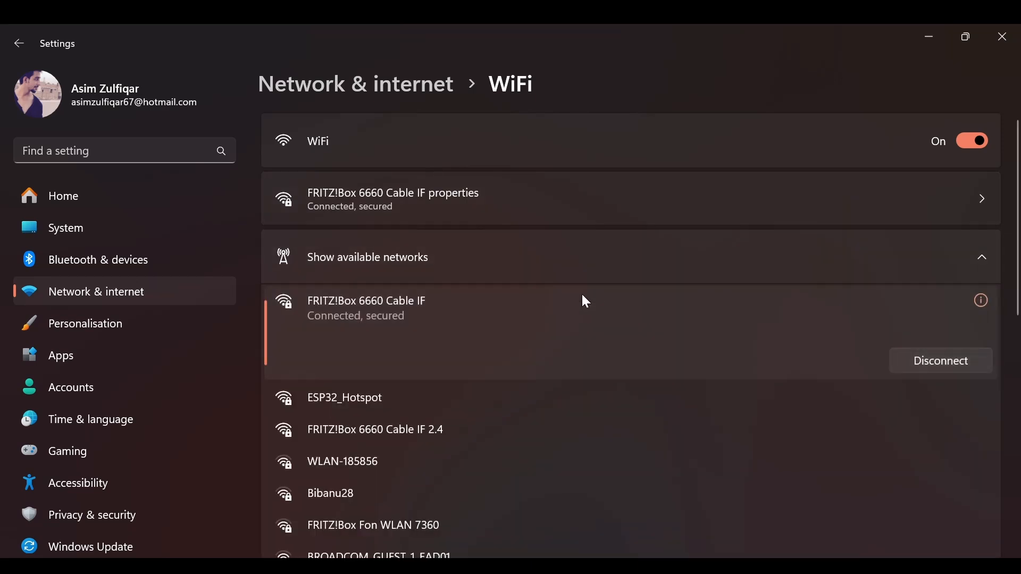
- Connect the PC to the ESP32_Hotspot Wi-Fi network from the available networks list
{"action": "scroll", "scroll_direction": "down", "scroll_amount": 3}
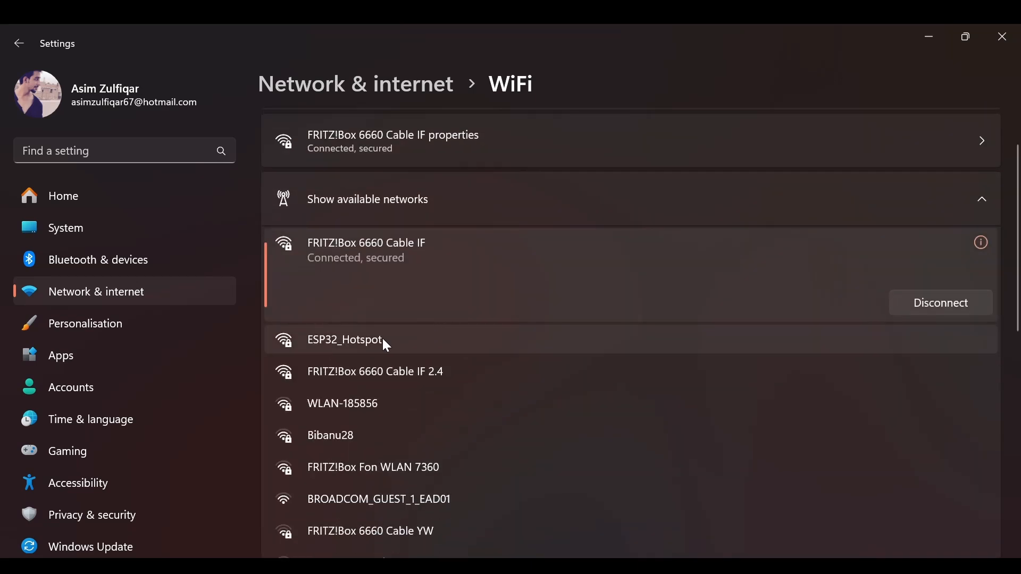
{"action": "left_click", "coordinate": [346, 340]}
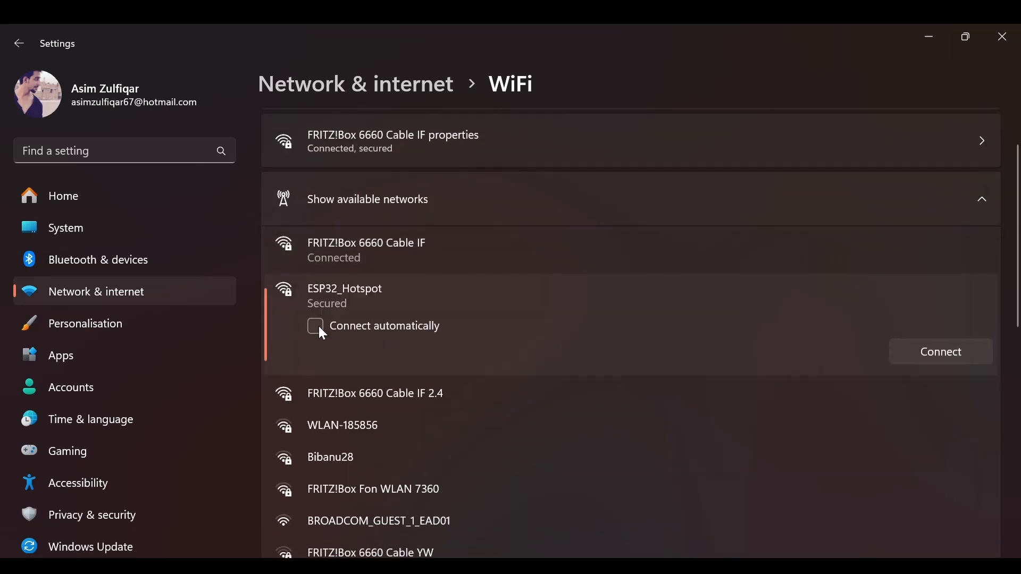
{"action": "left_click", "coordinate": [939, 352]}
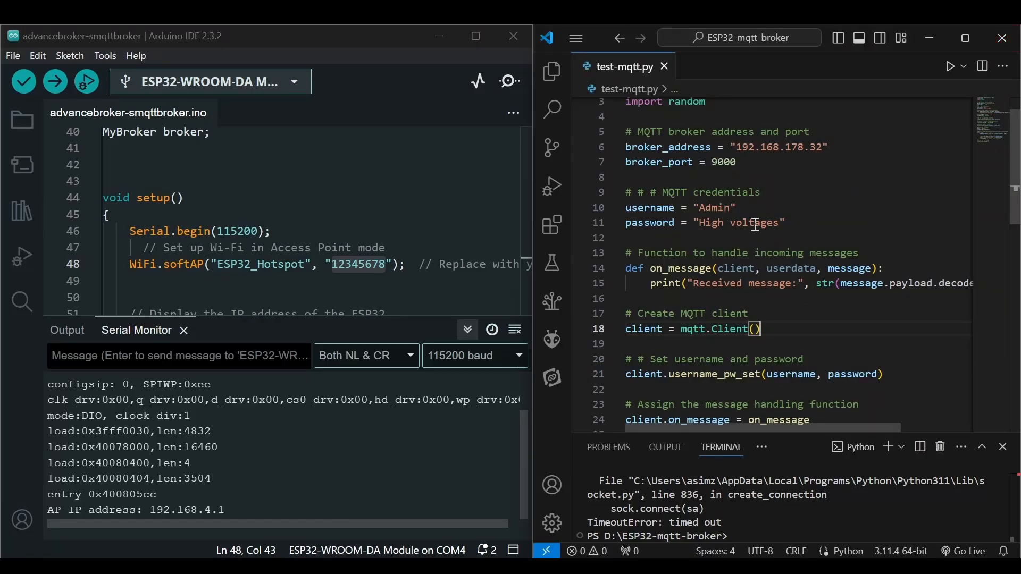
- Replace the broker_address on line 6 of test-mqtt.py with 192.168.4.1
{"action": "double_click", "coordinate": [806, 146]}
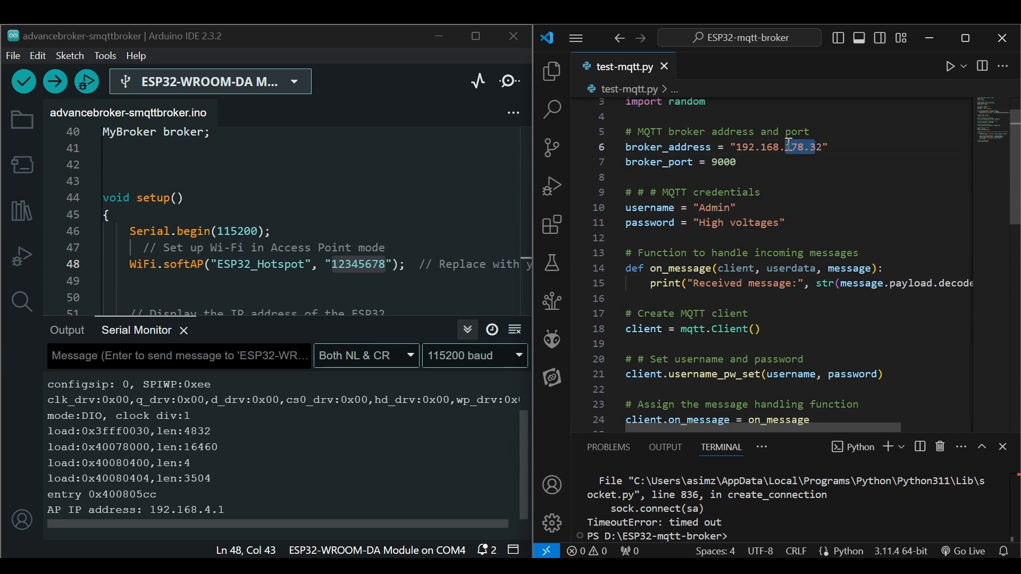
{"action": "type", "text": "192.168.4"}
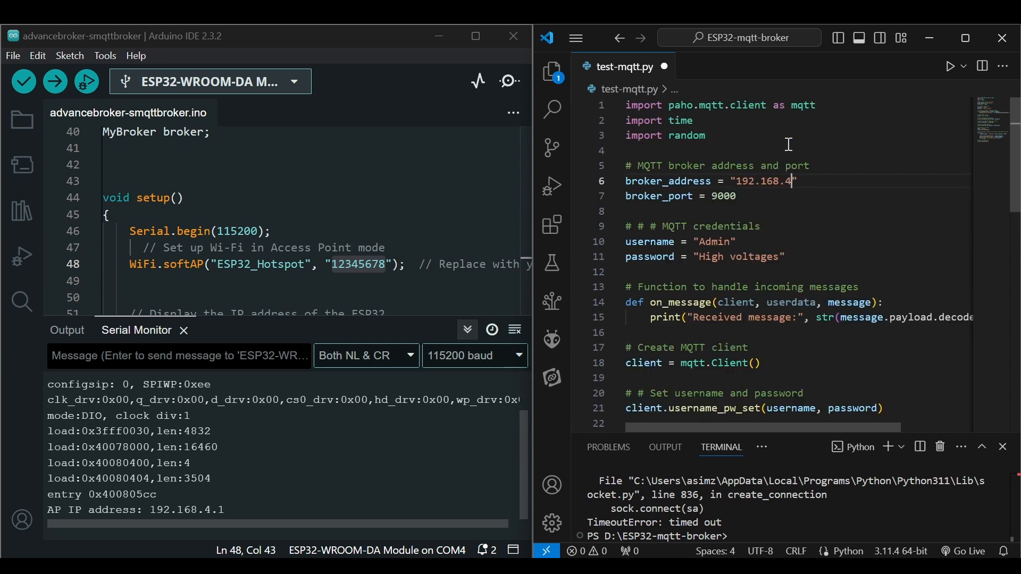
{"action": "type", "text": "1"}
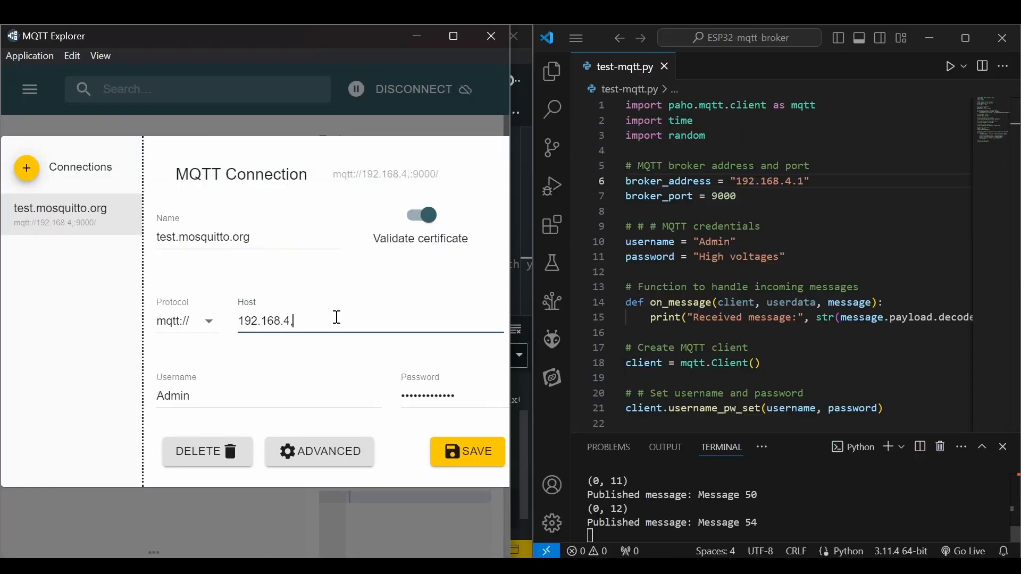
- Fix the MQTT Explorer host to 192.168.4.1 and connect to the broker
{"action": "key", "text": "Backspace"}
{"action": "type", "text": "1"}
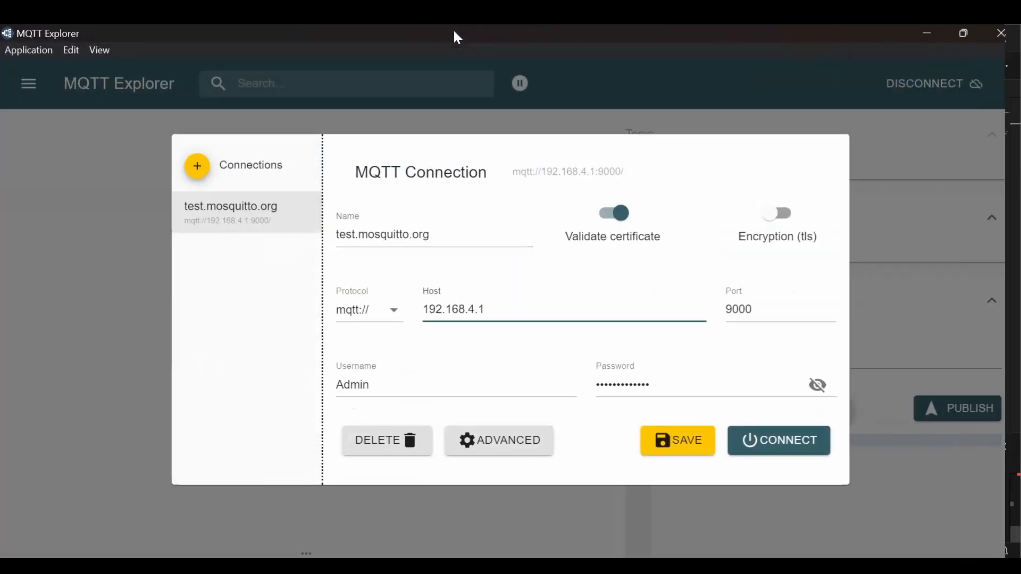
{"action": "left_click", "coordinate": [779, 441]}
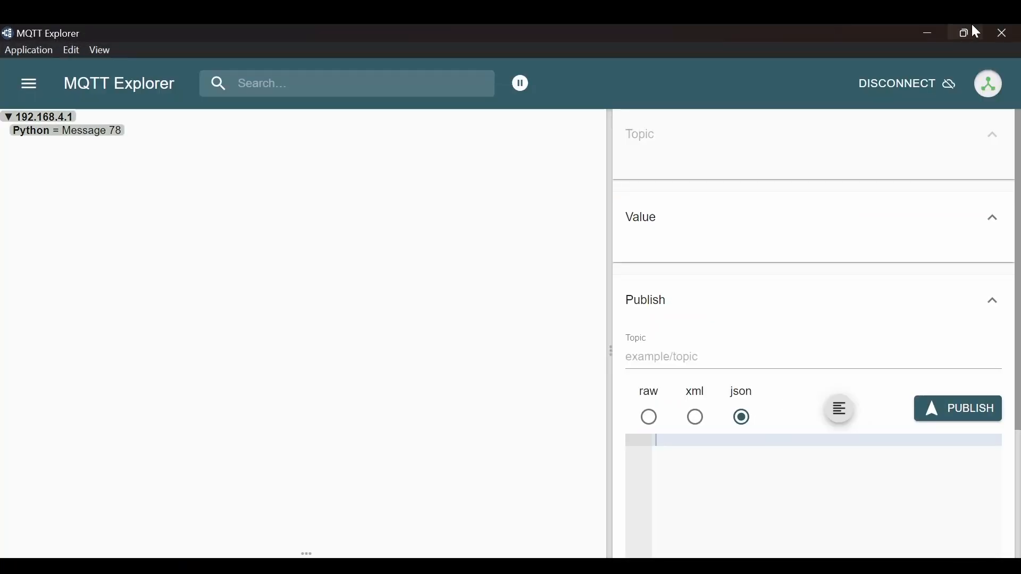